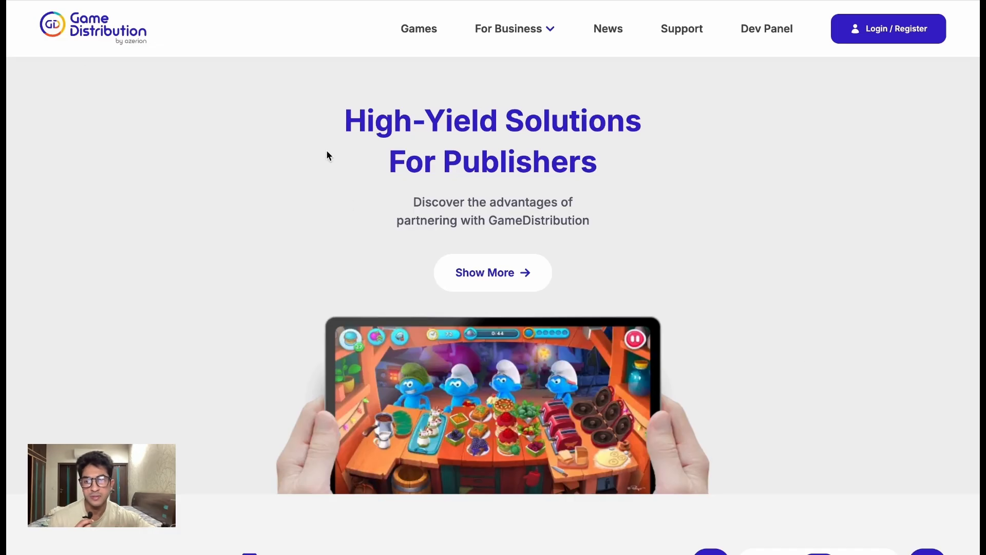
Page back through GD Exclusive Games and open Devil Duck : Not a Troll Game.
{"action": "scroll", "scroll_direction": "down", "scroll_amount": 3}
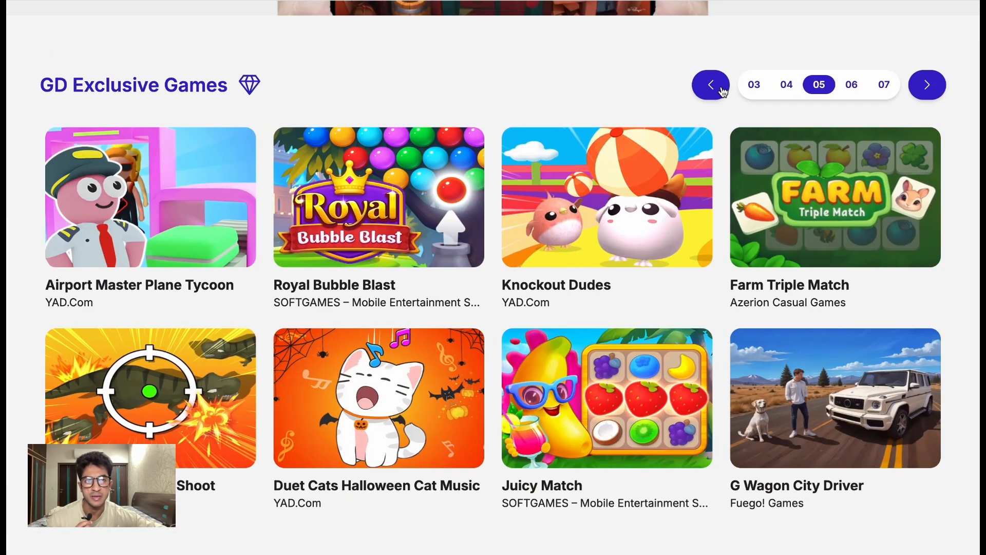
{"action": "mouse_move", "coordinate": [821, 113]}
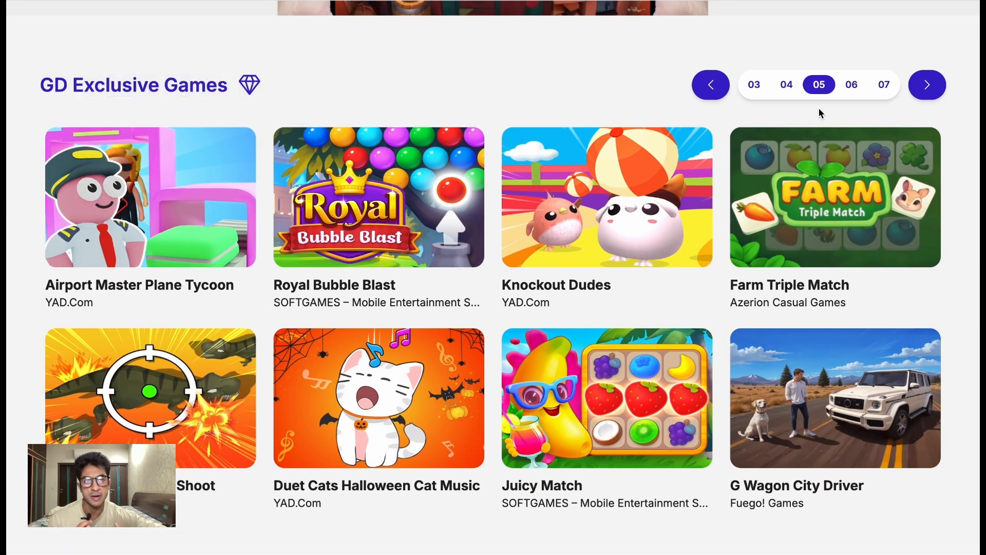
{"action": "left_click", "coordinate": [710, 84]}
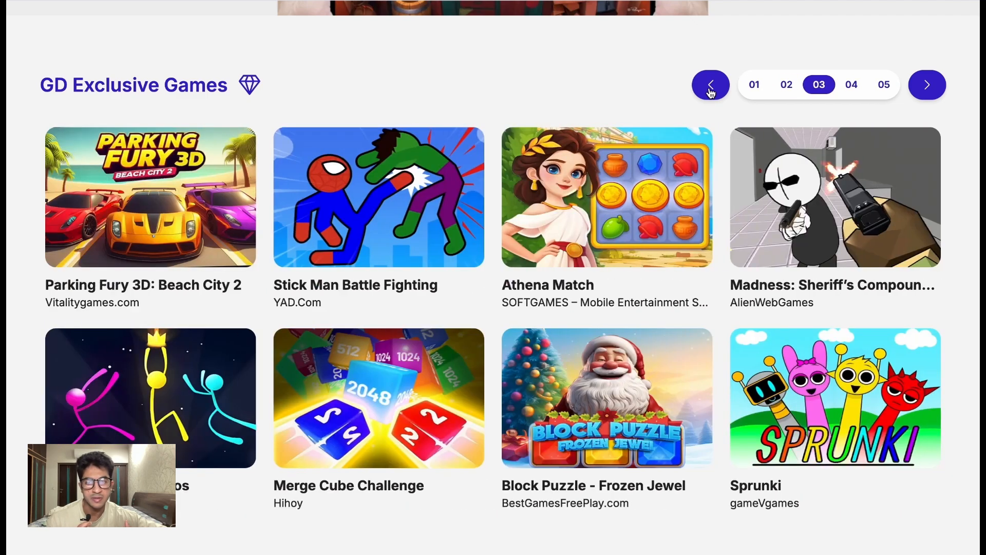
{"action": "left_click", "coordinate": [710, 84]}
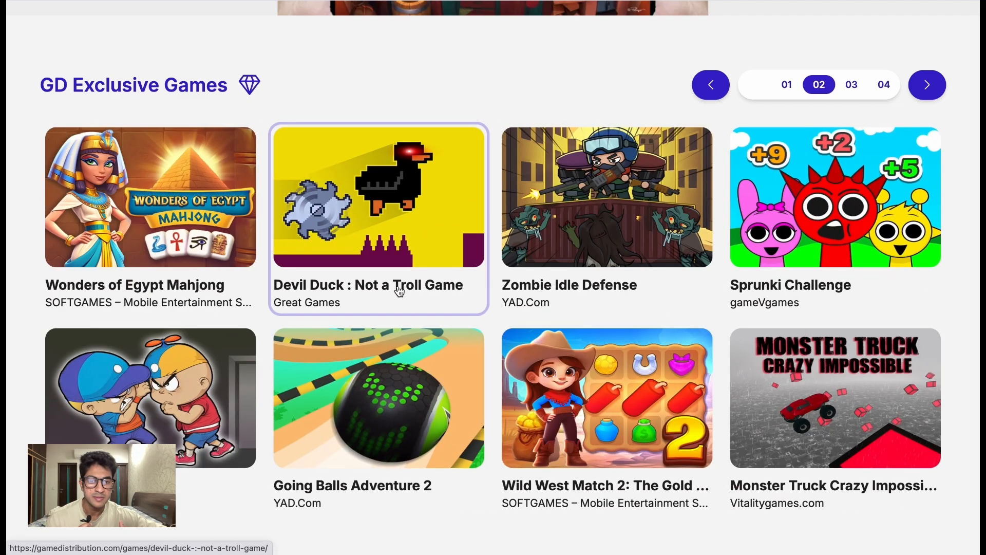
{"action": "left_click", "coordinate": [378, 197]}
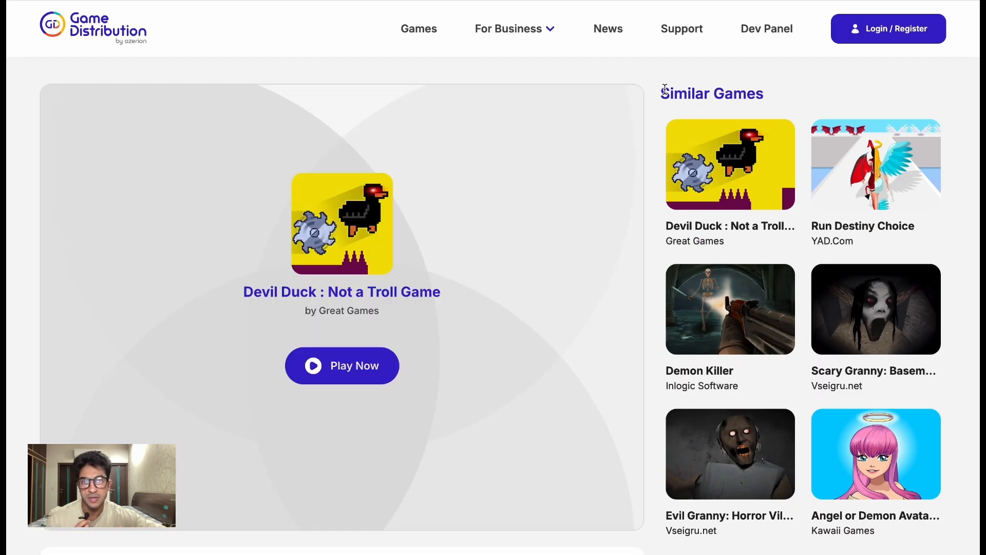
Scroll through Devil Duck's details, Embed code and Thumbnails down to the Games catalog.
{"action": "scroll", "scroll_direction": "down", "scroll_amount": 3}
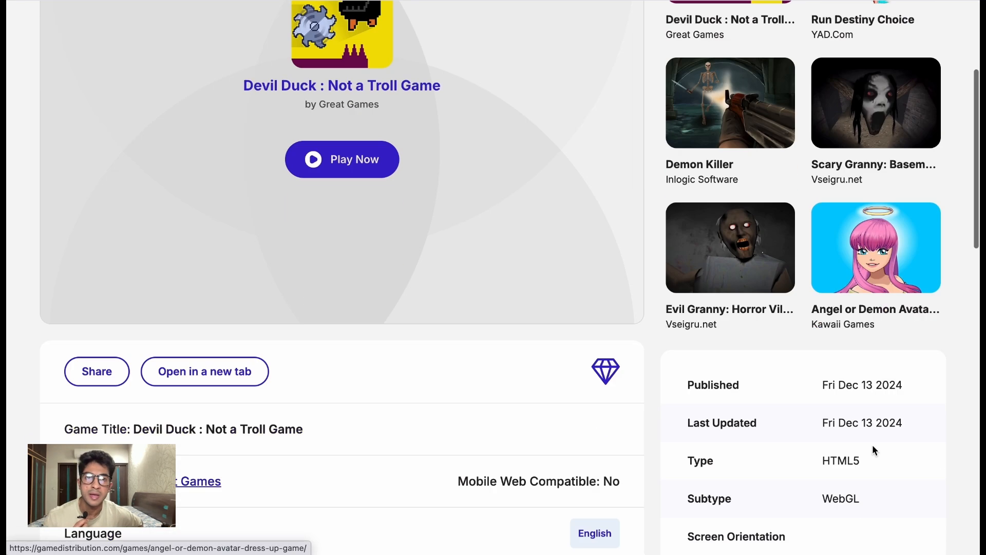
{"action": "scroll", "scroll_direction": "down", "scroll_amount": 3}
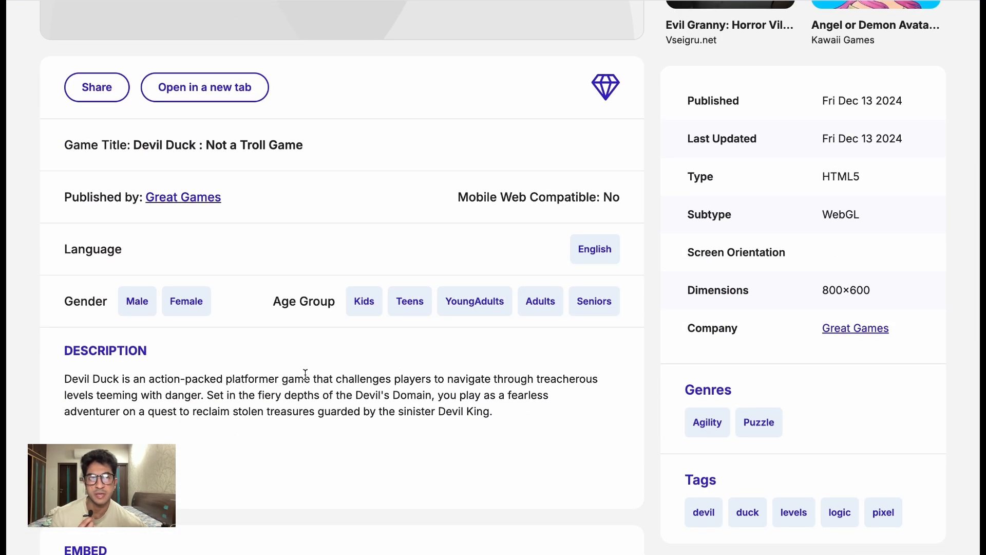
{"action": "scroll", "scroll_direction": "down", "scroll_amount": 3}
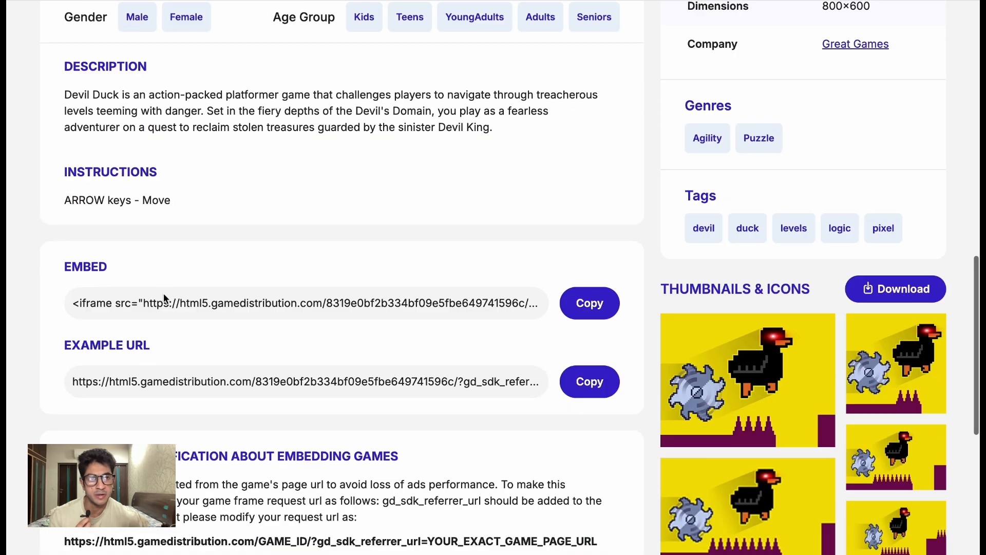
{"action": "mouse_move", "coordinate": [518, 324]}
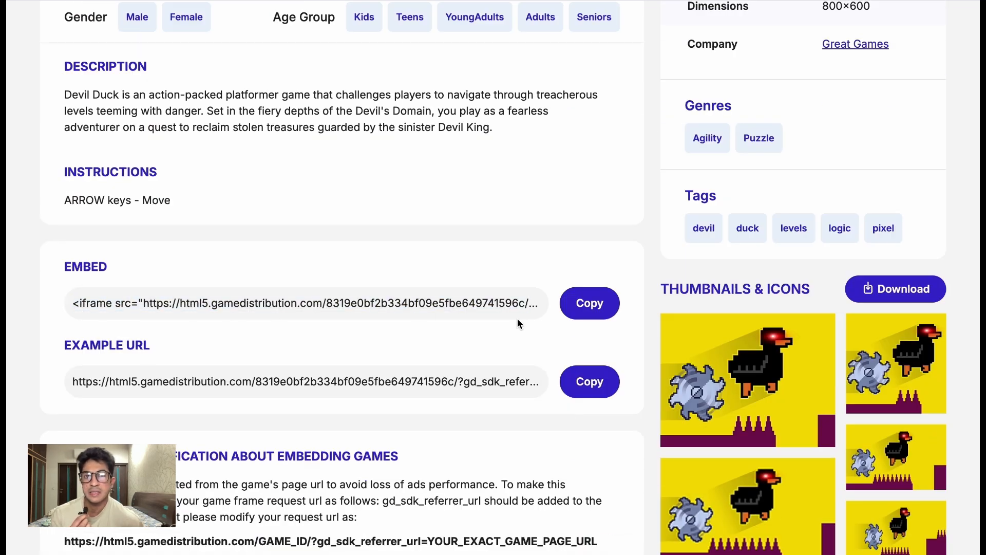
{"action": "scroll", "scroll_direction": "down", "scroll_amount": 3}
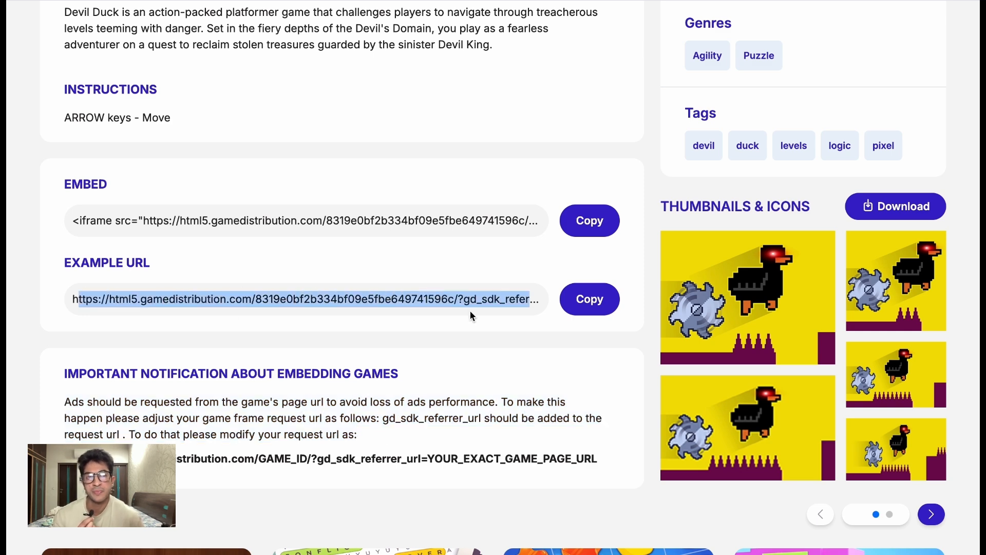
{"action": "scroll", "scroll_direction": "down", "scroll_amount": 3}
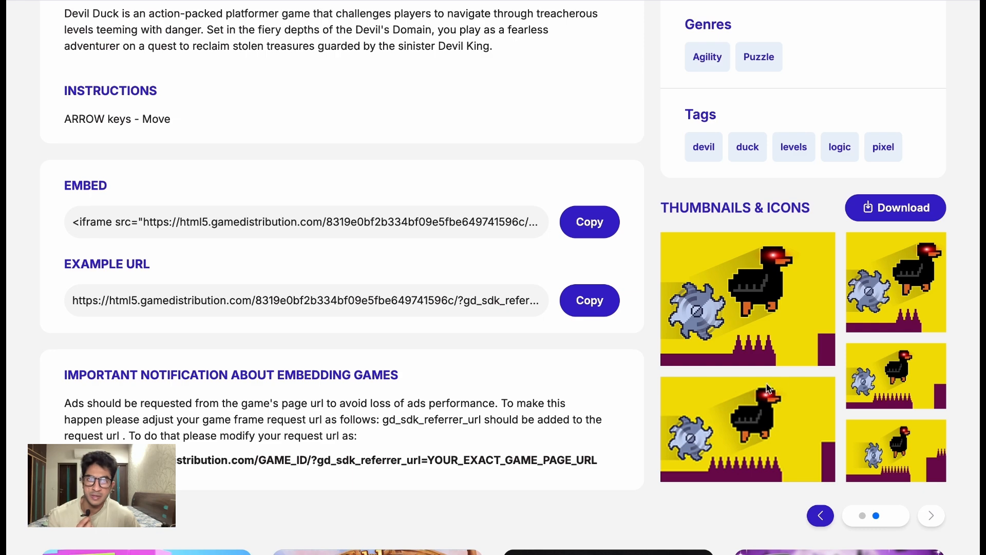
{"action": "scroll", "scroll_direction": "down", "scroll_amount": 3}
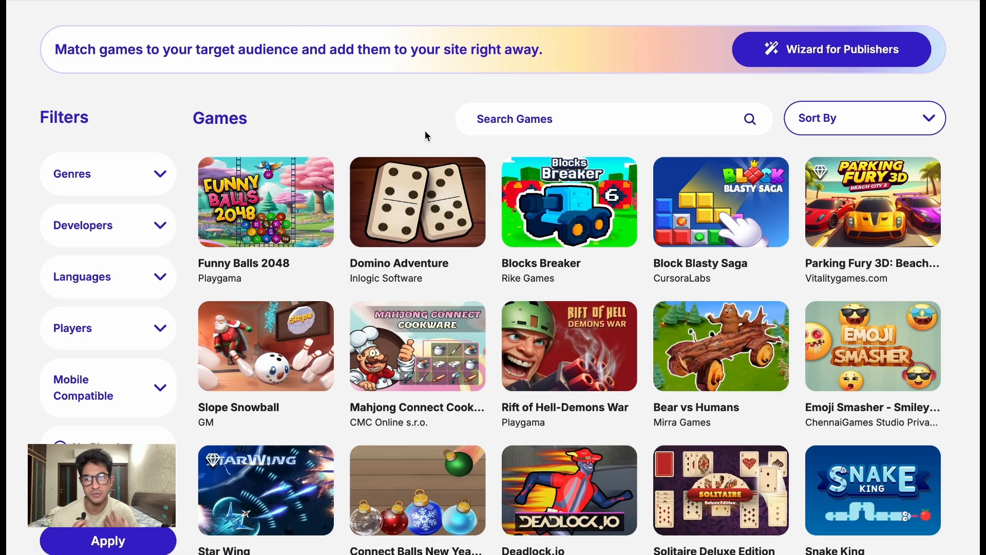
Browse the Games catalog and Collections, filter to Puzzle, and view the dashboard Players chart.
{"action": "scroll", "scroll_direction": "down", "scroll_amount": 3}
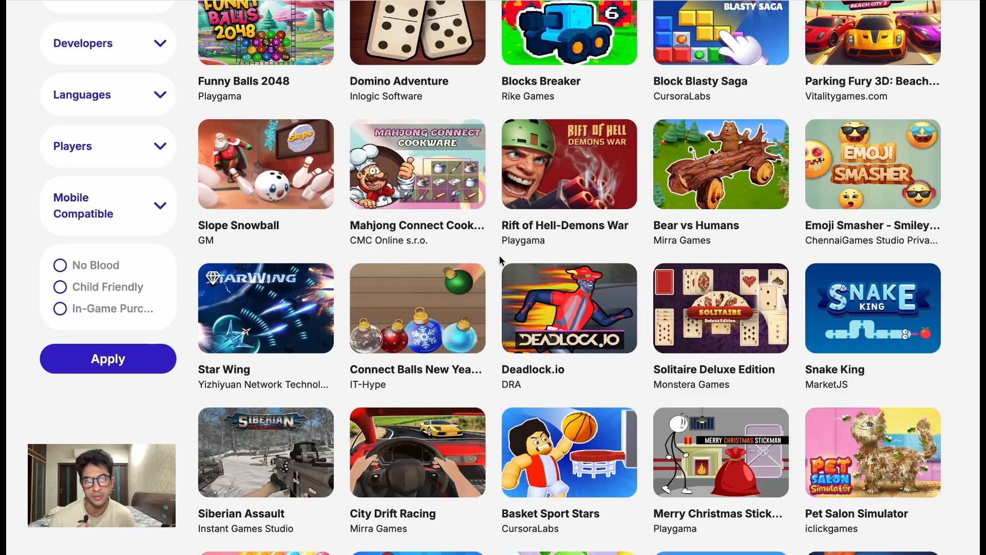
{"action": "scroll", "scroll_direction": "down", "scroll_amount": 3}
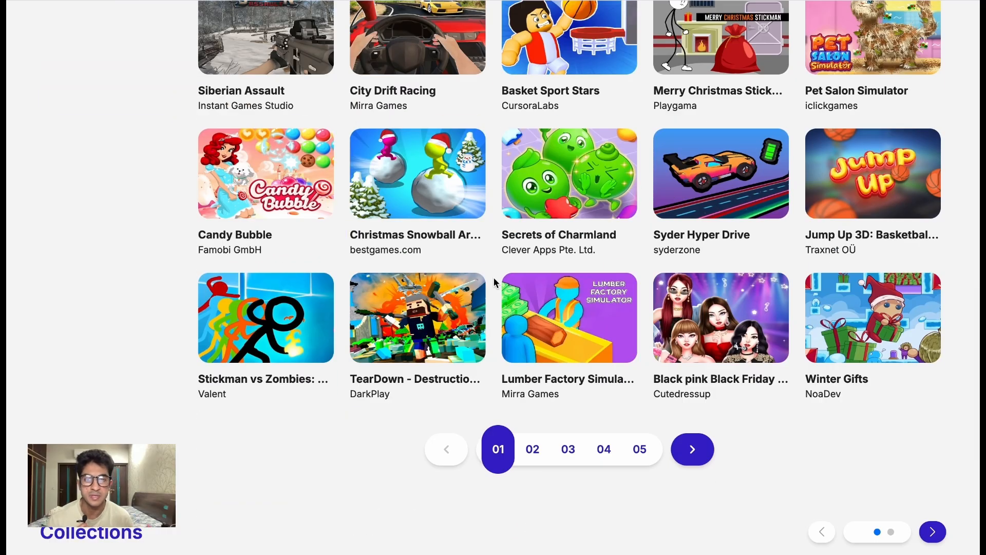
{"action": "scroll", "scroll_direction": "down", "scroll_amount": 3}
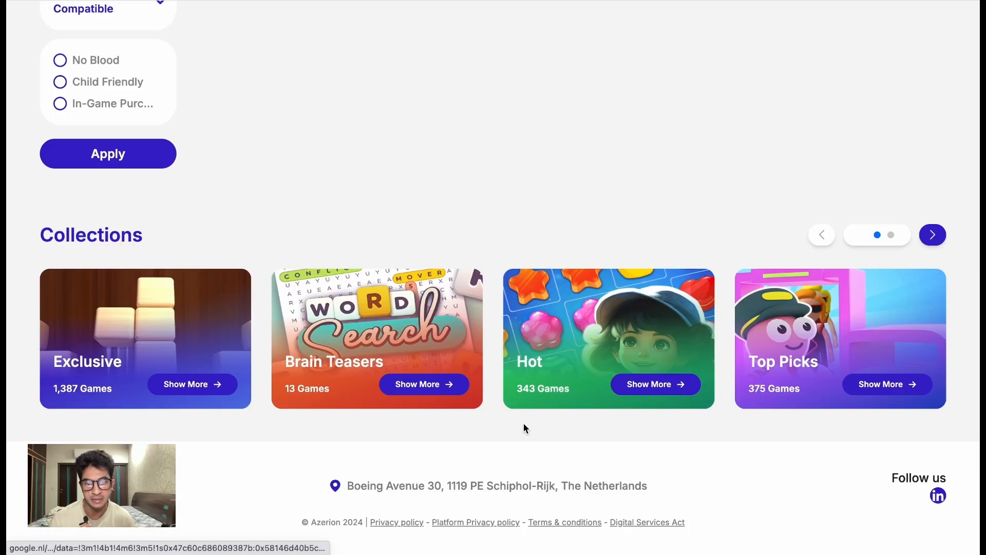
{"action": "scroll", "scroll_direction": "up", "scroll_amount": 3}
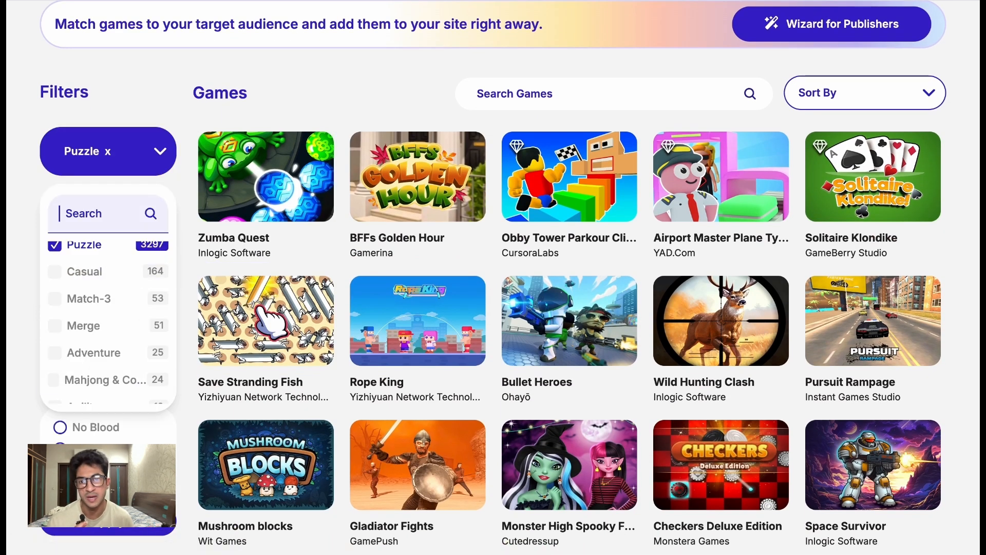
{"action": "scroll", "scroll_direction": "down", "scroll_amount": 3}
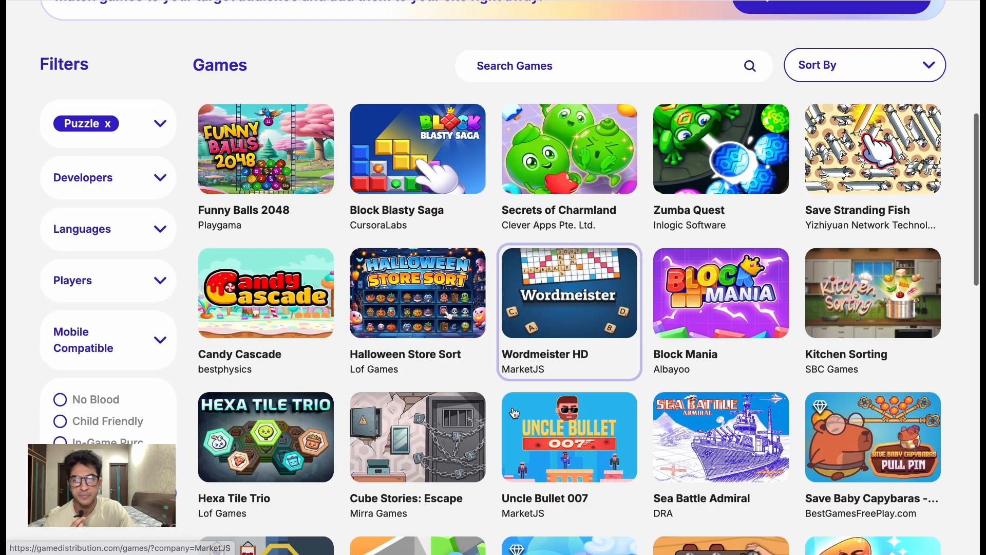
{"action": "scroll", "scroll_direction": "up", "scroll_amount": 3}
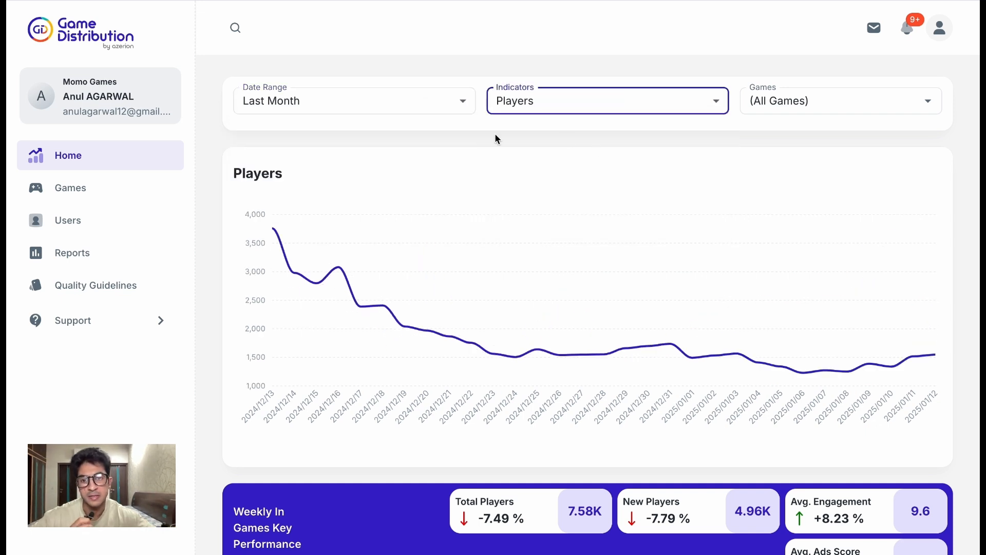
{"action": "mouse_move", "coordinate": [679, 174]}
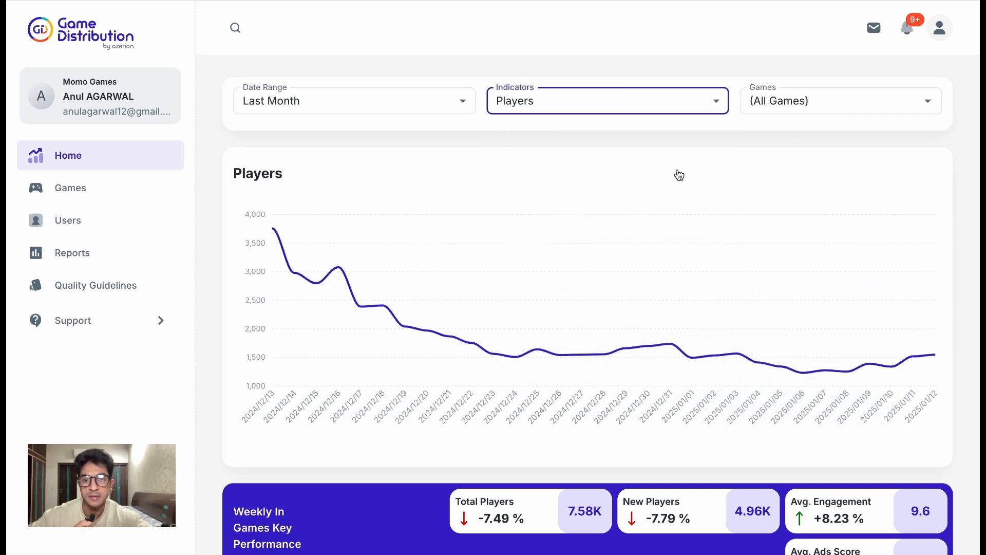
Switch the chart indicator from Players to Game Play and go to the developer's Games list.
{"action": "left_click", "coordinate": [606, 101]}
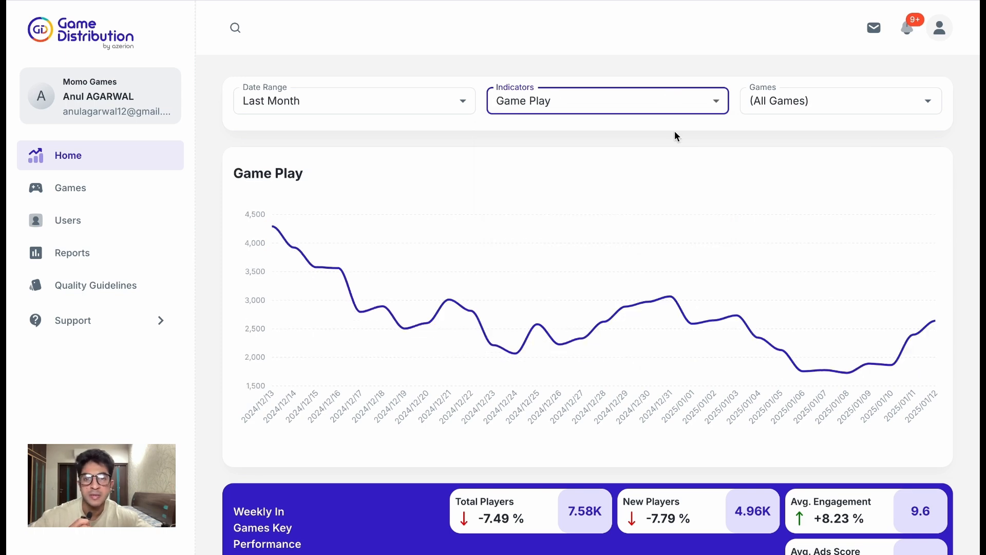
{"action": "left_click", "coordinate": [840, 100]}
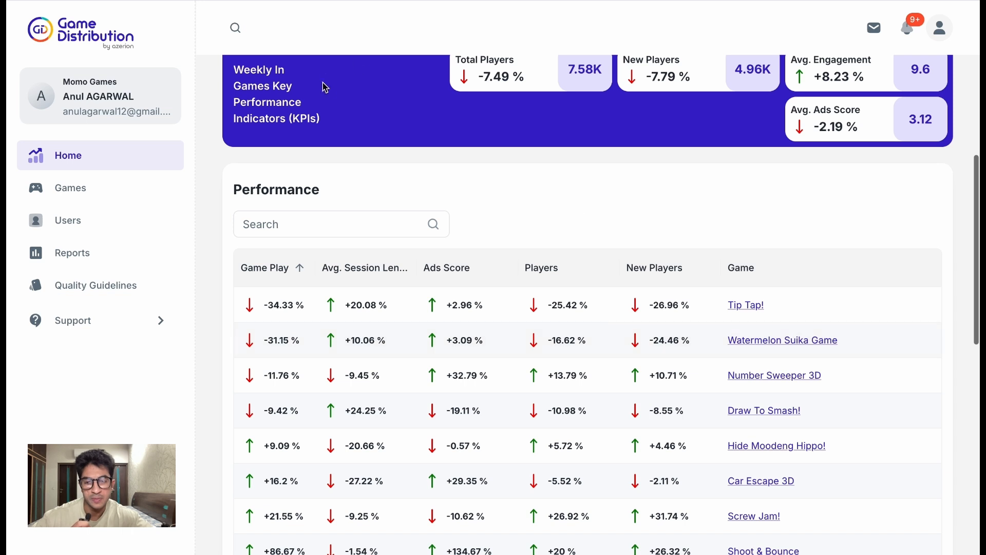
{"action": "left_click", "coordinate": [69, 187]}
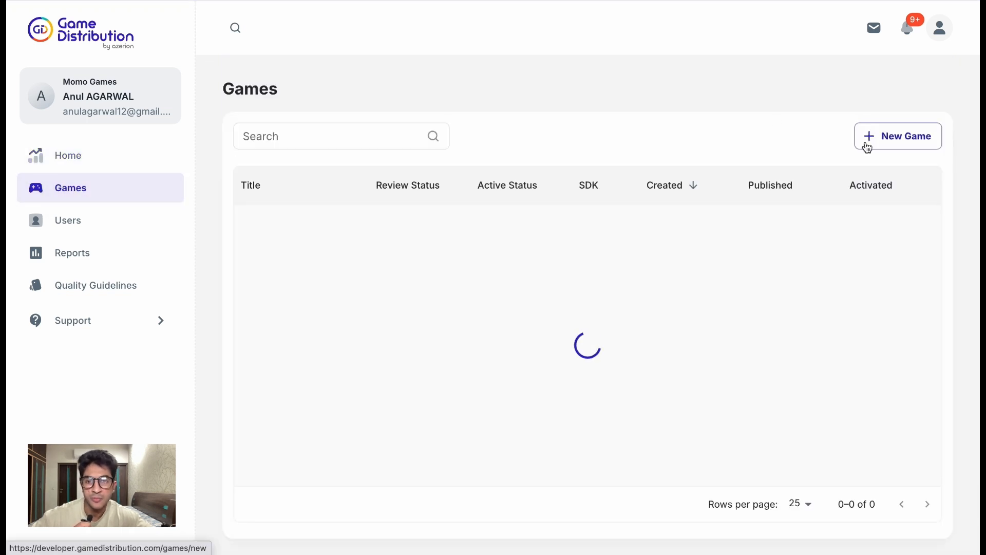
Submit new game ABC GAME with genres, Teens (13-17) age group, both mobile platforms, and save it.
{"action": "left_click", "coordinate": [898, 136]}
{"action": "type", "text": "ABC GAME"}
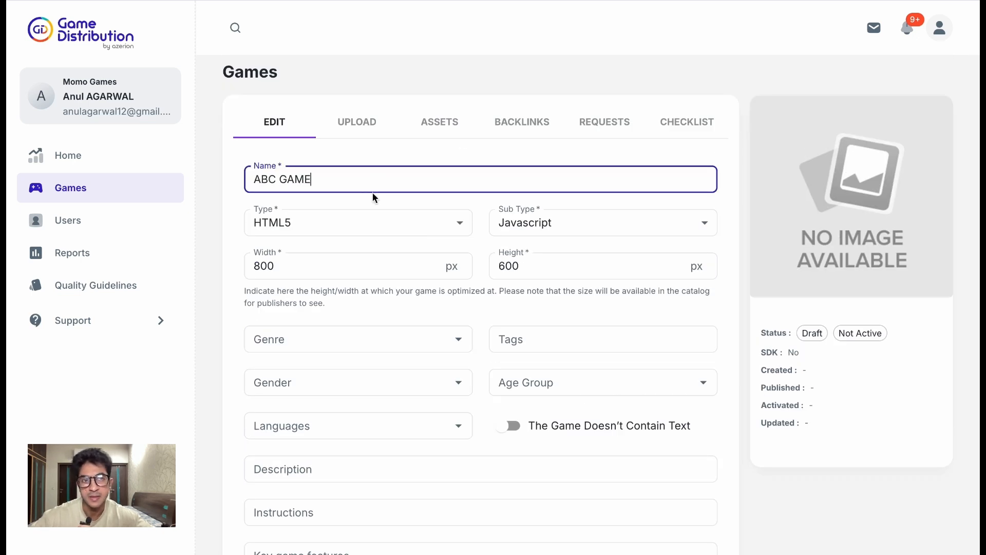
{"action": "left_click", "coordinate": [602, 222]}
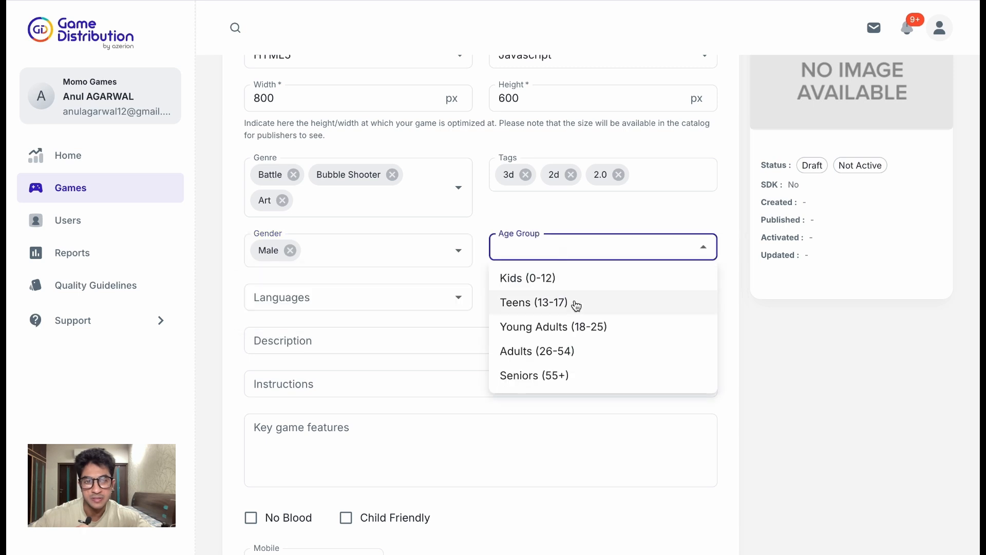
{"action": "left_click", "coordinate": [527, 277]}
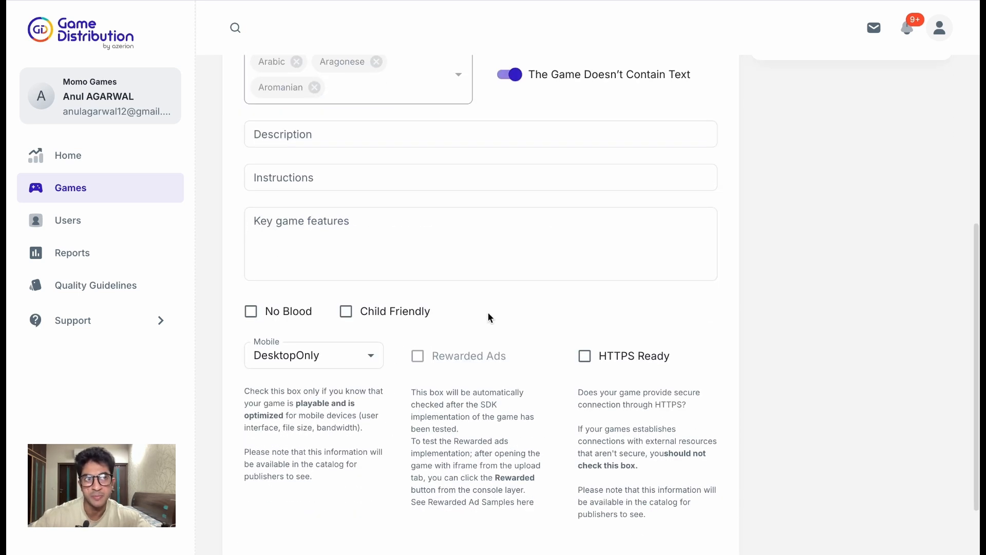
{"action": "left_click", "coordinate": [313, 355]}
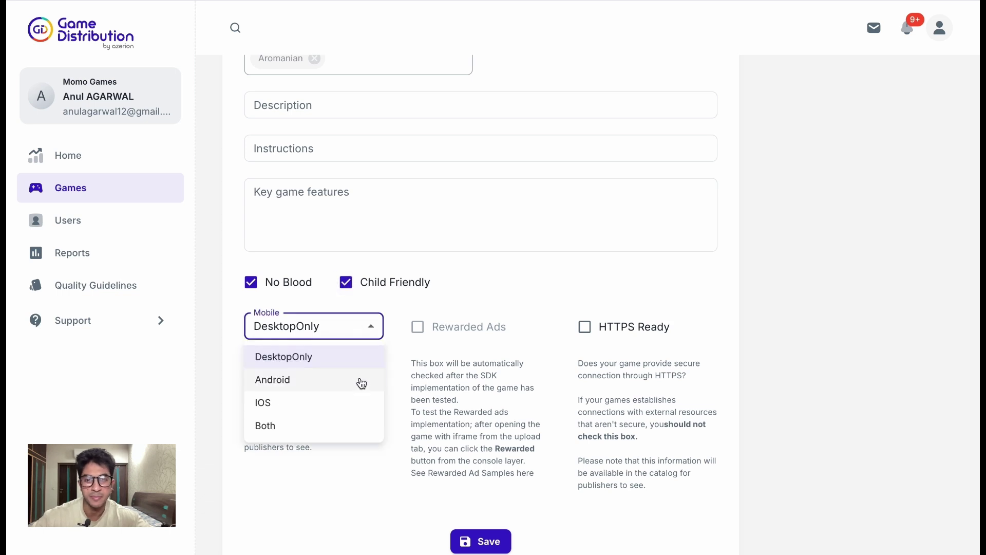
{"action": "left_click", "coordinate": [272, 379]}
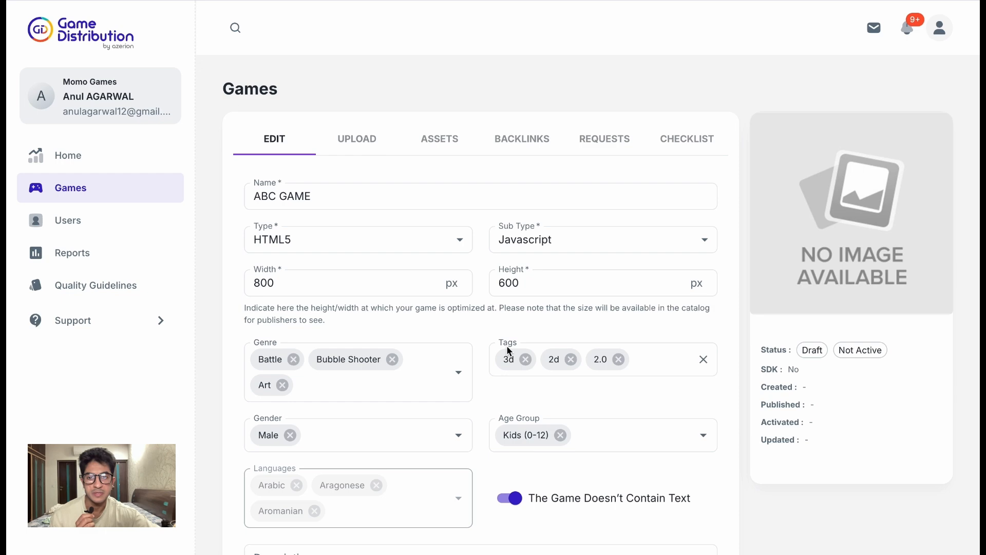
{"action": "scroll", "scroll_direction": "down", "scroll_amount": 3}
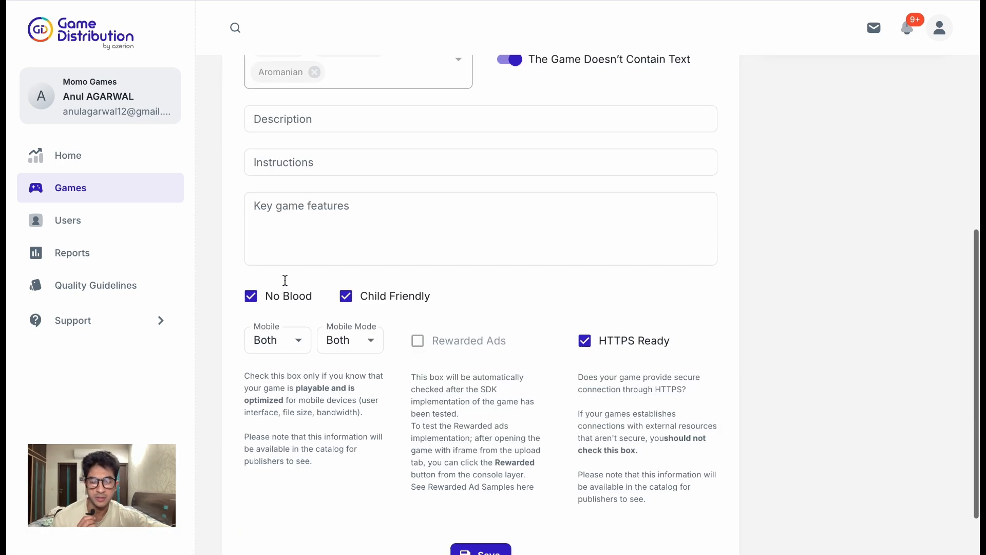
{"action": "left_click", "coordinate": [480, 551]}
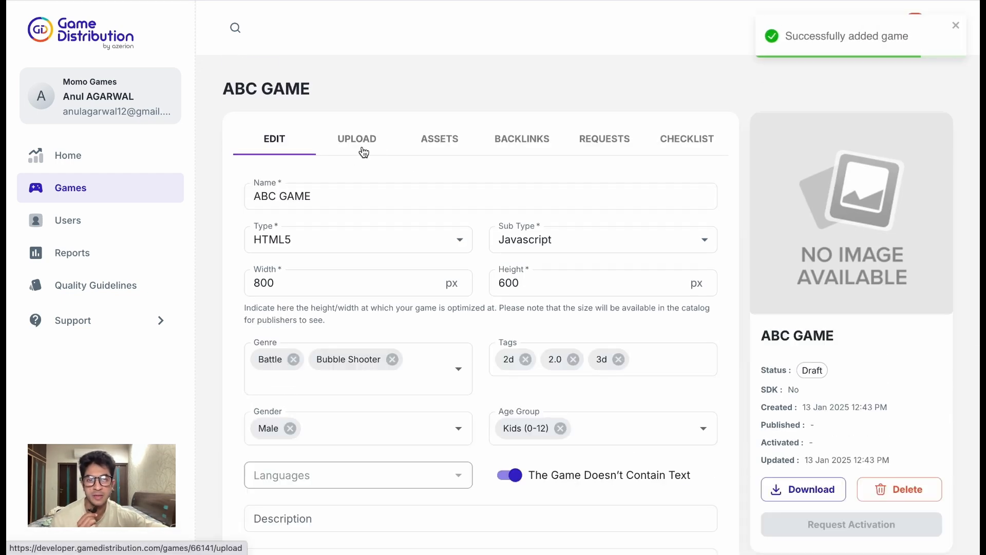
View ABC GAME's upload page with its Game ID and follow the SDK documentation link.
{"action": "left_click", "coordinate": [357, 138]}
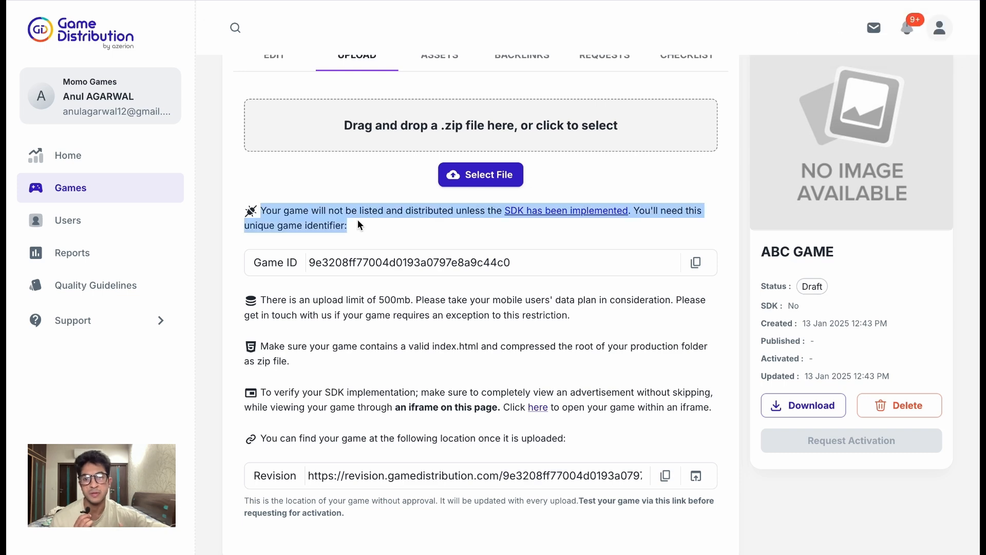
{"action": "scroll", "scroll_direction": "up", "scroll_amount": 3}
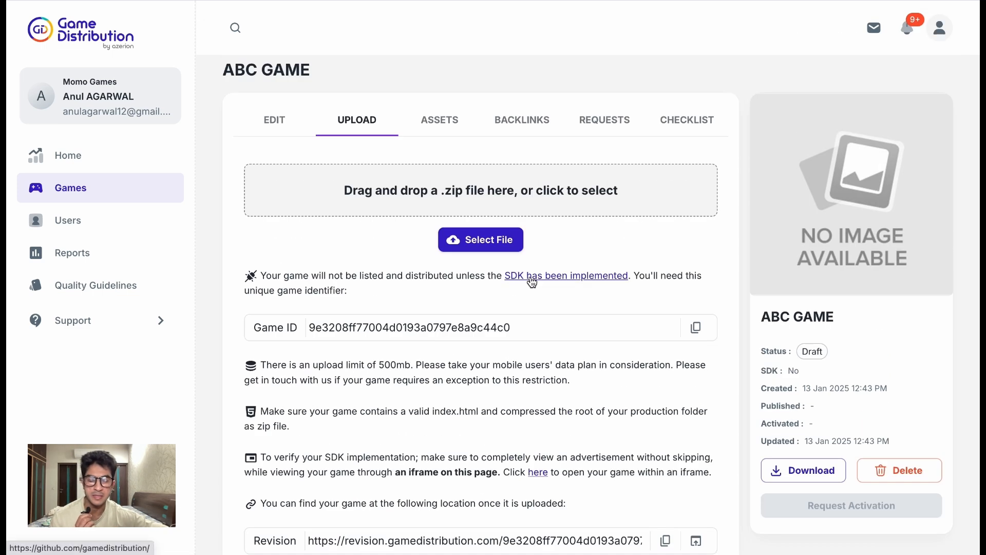
{"action": "left_click", "coordinate": [567, 276]}
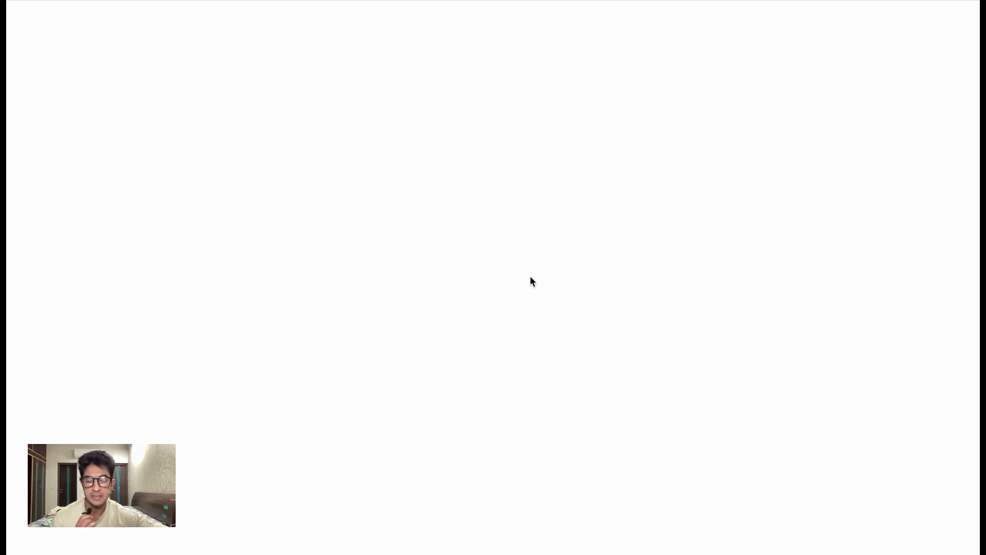
Open the gd-sdk-unity GitHub repository and read through its README.
{"action": "left_click", "coordinate": [531, 282]}
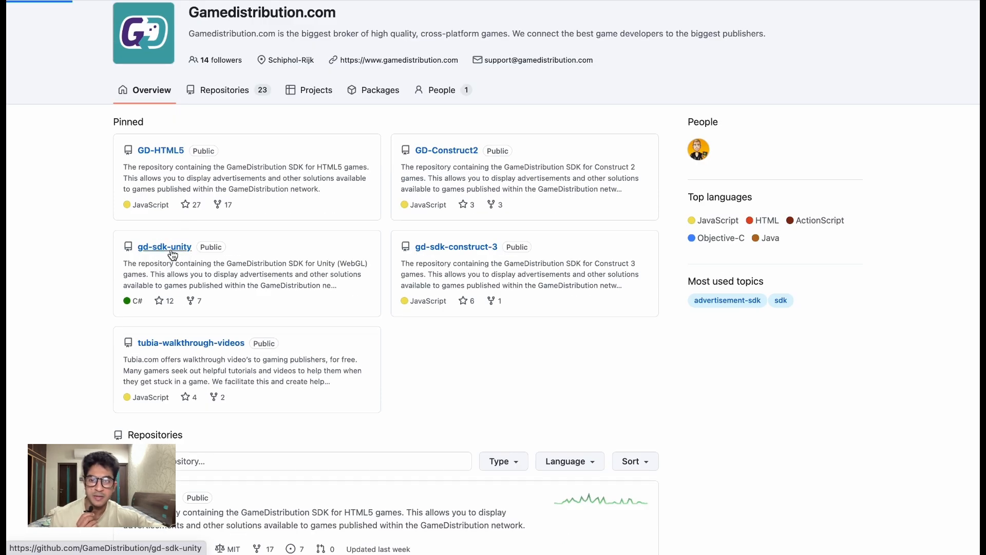
{"action": "left_click", "coordinate": [164, 246]}
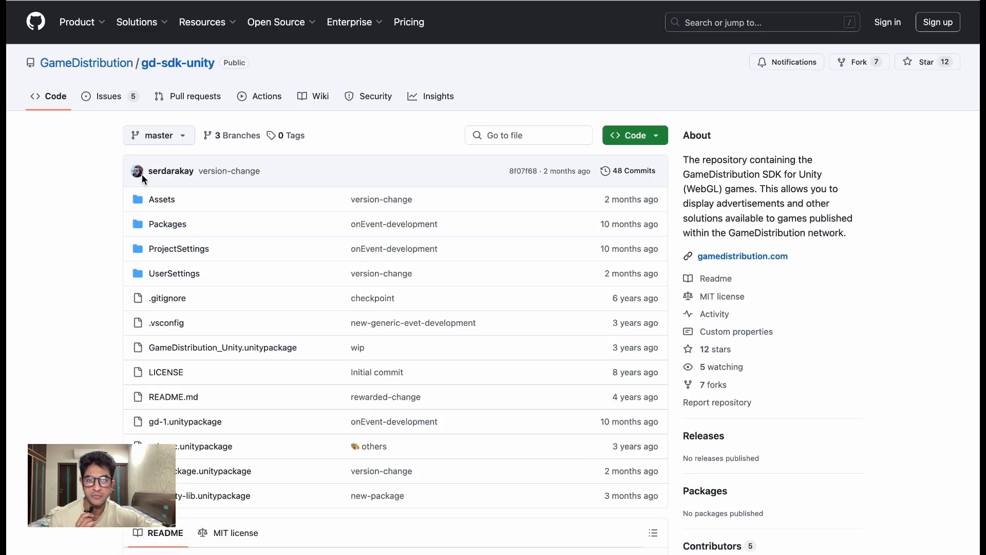
{"action": "scroll", "scroll_direction": "down", "scroll_amount": 3}
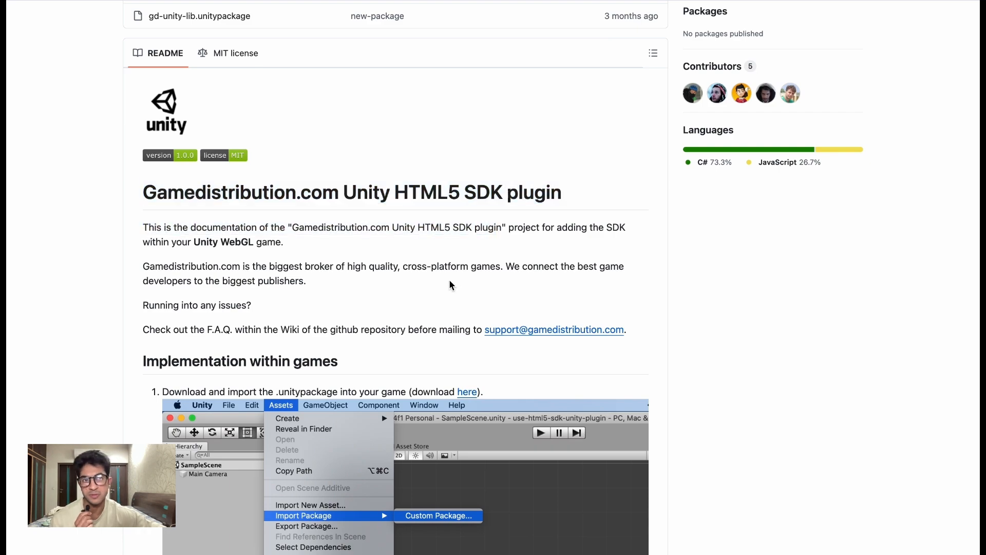
{"action": "scroll", "scroll_direction": "down", "scroll_amount": 3}
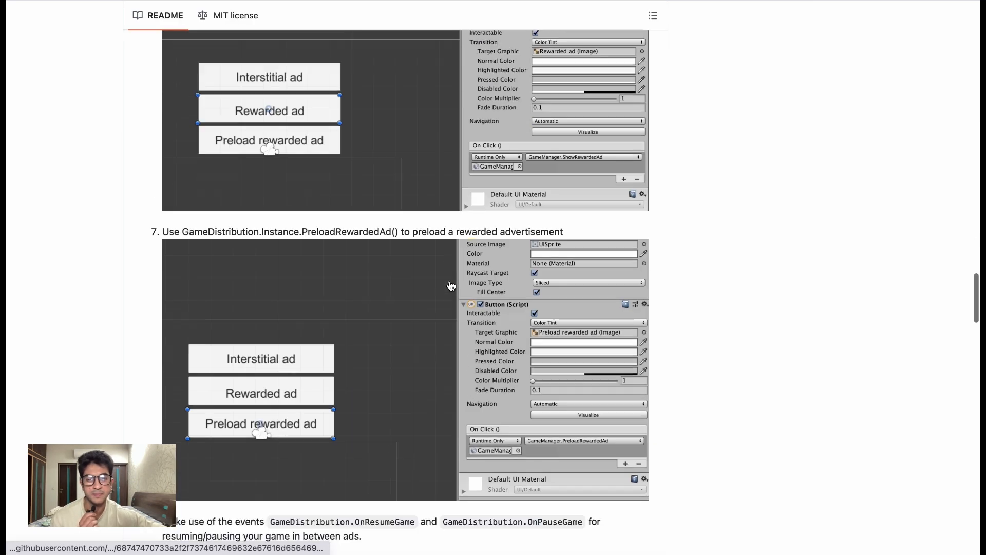
{"action": "scroll", "scroll_direction": "down", "scroll_amount": 3}
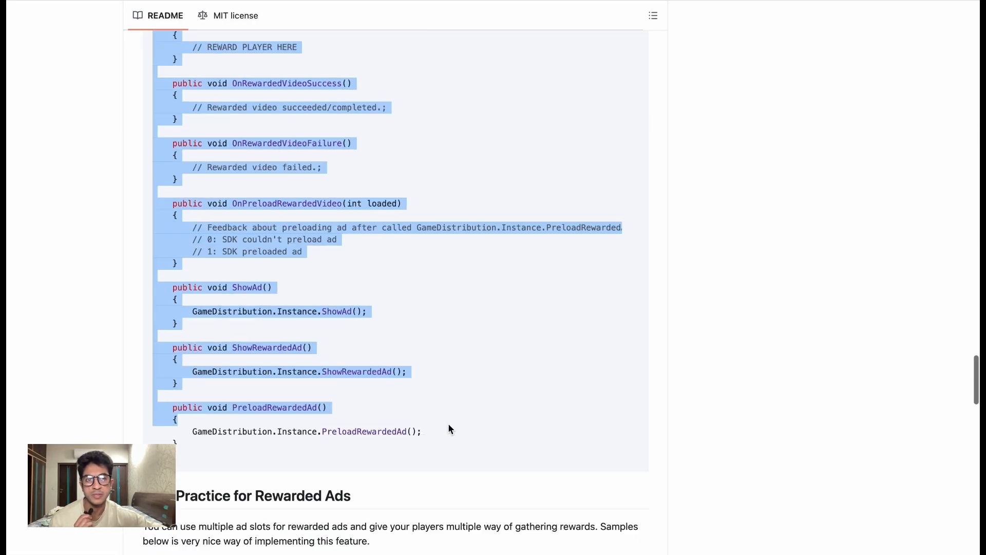
{"action": "scroll", "scroll_direction": "down", "scroll_amount": 3}
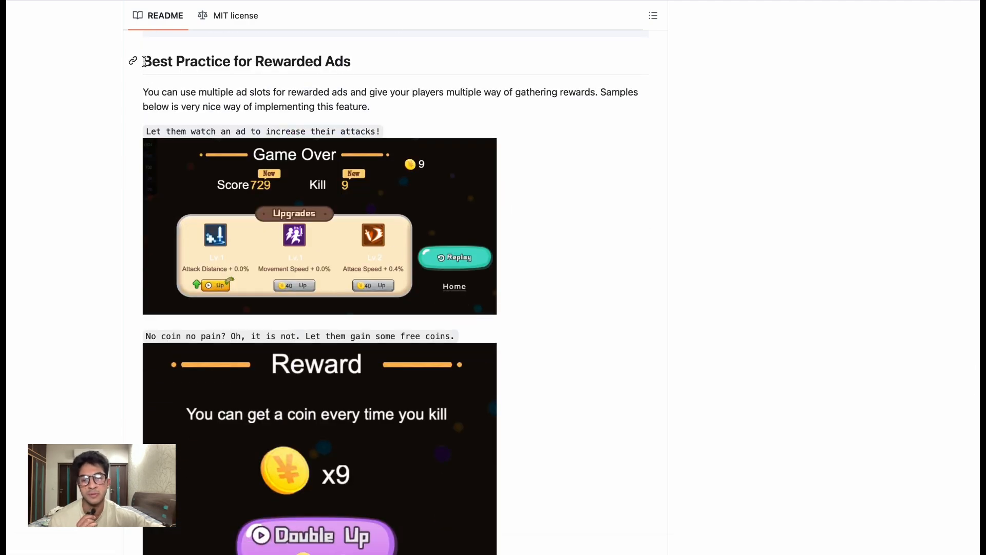
{"action": "scroll", "scroll_direction": "down", "scroll_amount": 3}
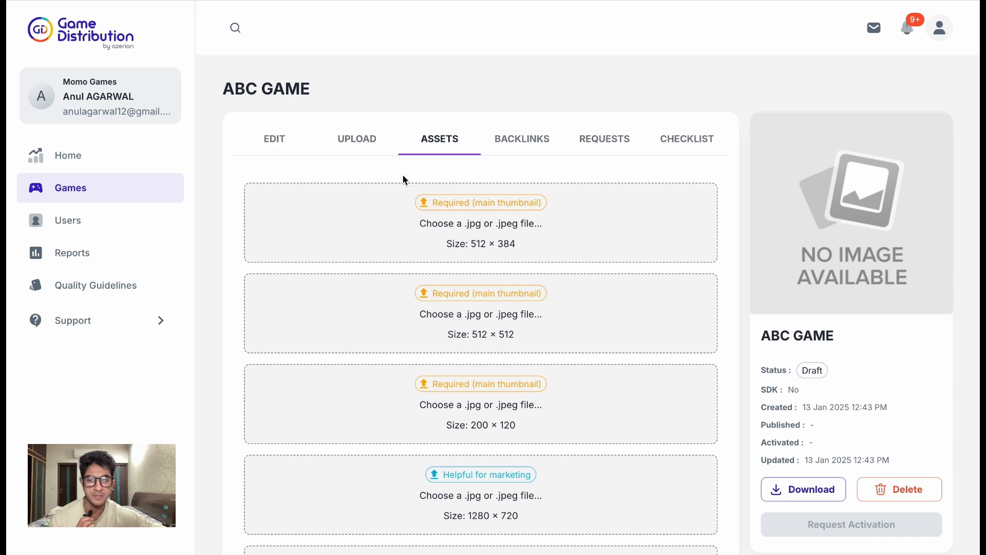
Finish the README and return to ABC GAME's ASSETS tab listing required thumbnails.
{"action": "scroll", "scroll_direction": "down", "scroll_amount": 3}
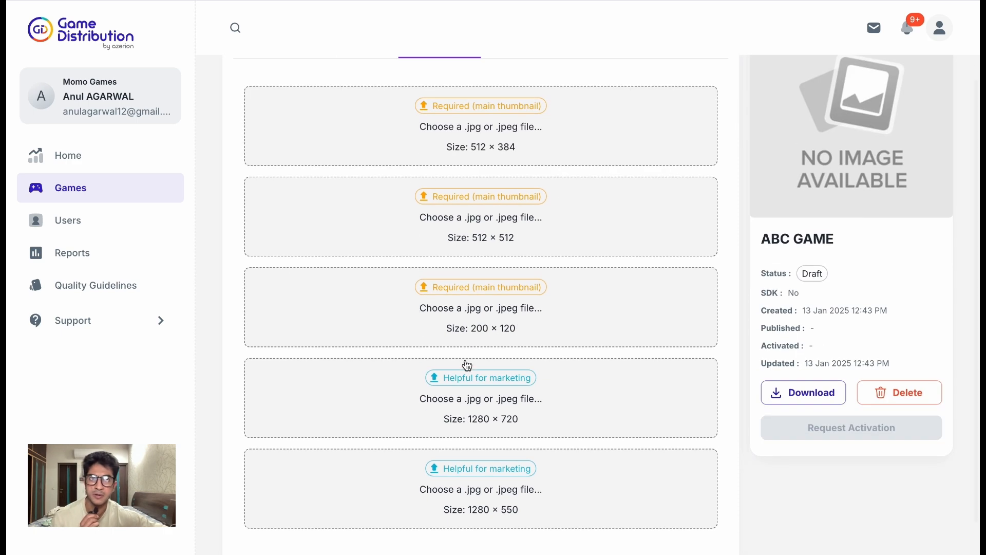
{"action": "scroll", "scroll_direction": "up", "scroll_amount": 3}
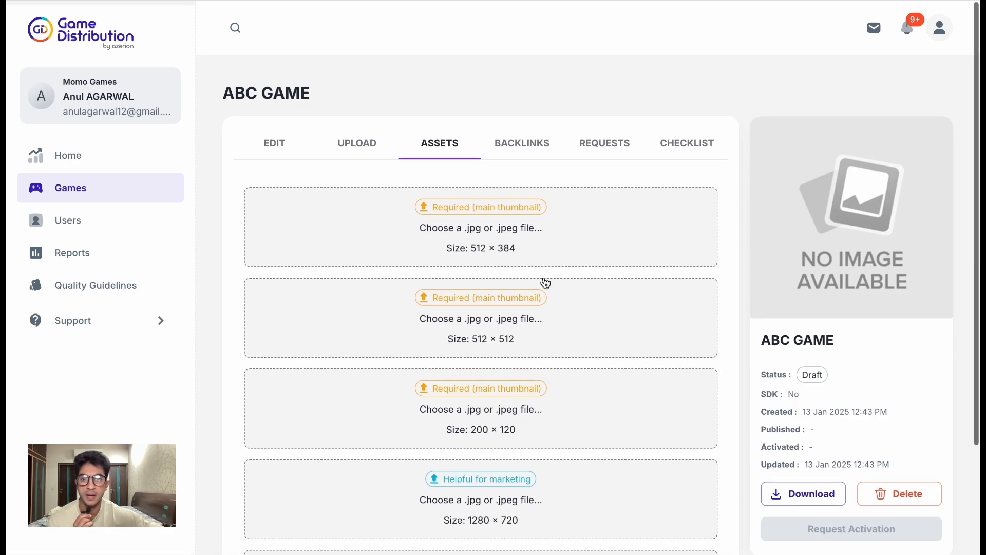
{"action": "left_click", "coordinate": [522, 142]}
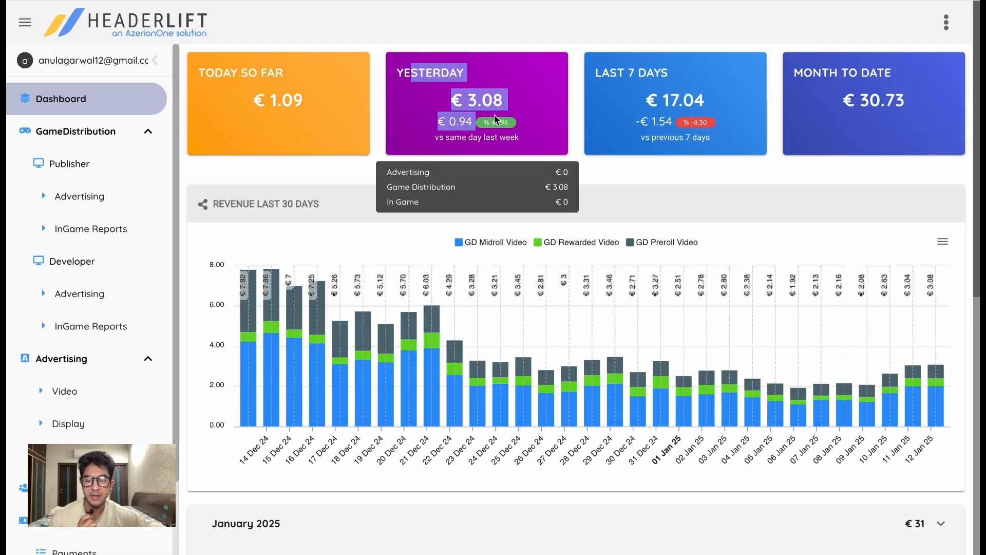
{"action": "mouse_move", "coordinate": [802, 103]}
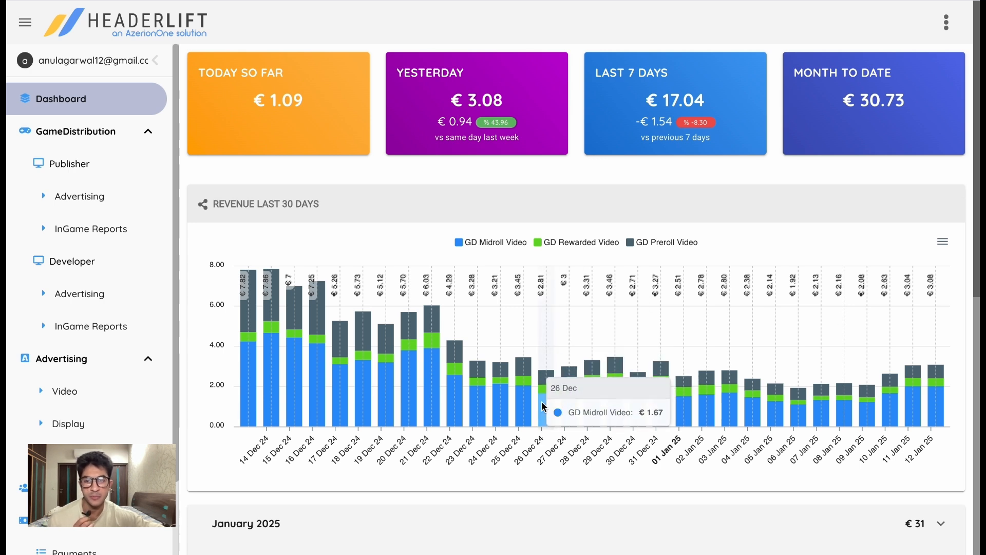
{"action": "mouse_move", "coordinate": [934, 386]}
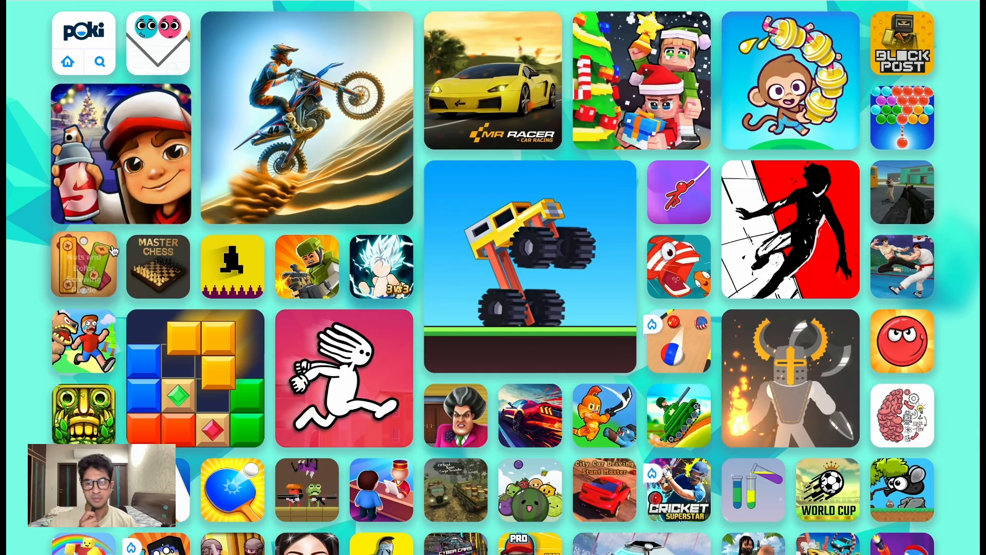
Open Monkey Mart from the Poki home grid, like it, and dismiss the feedback popup.
{"action": "scroll", "scroll_direction": "down", "scroll_amount": 3}
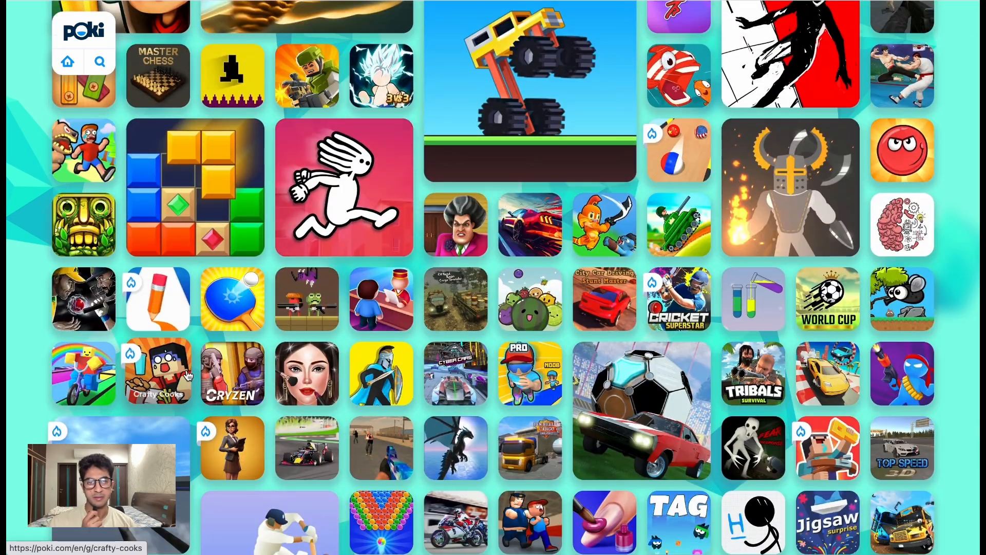
{"action": "scroll", "scroll_direction": "up", "scroll_amount": 3}
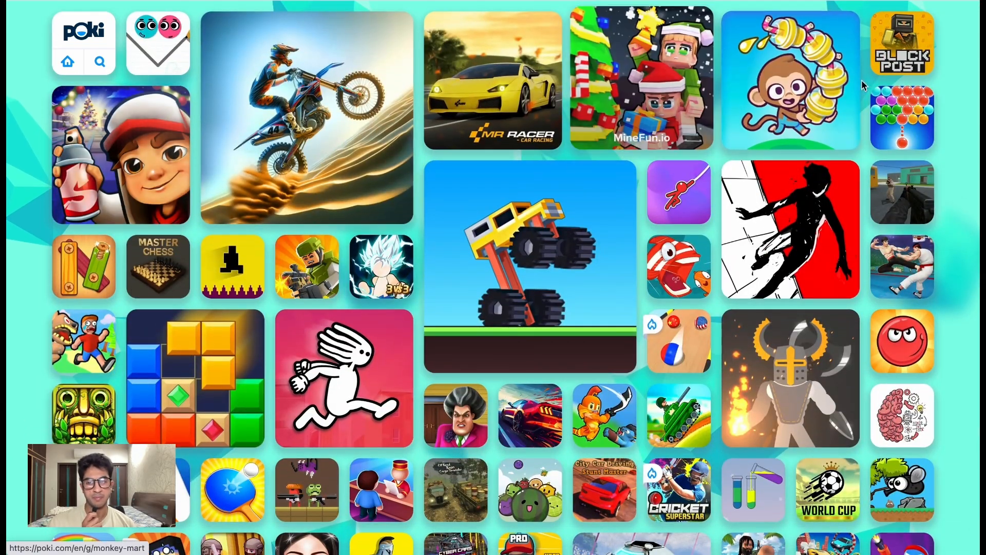
{"action": "left_click", "coordinate": [789, 80]}
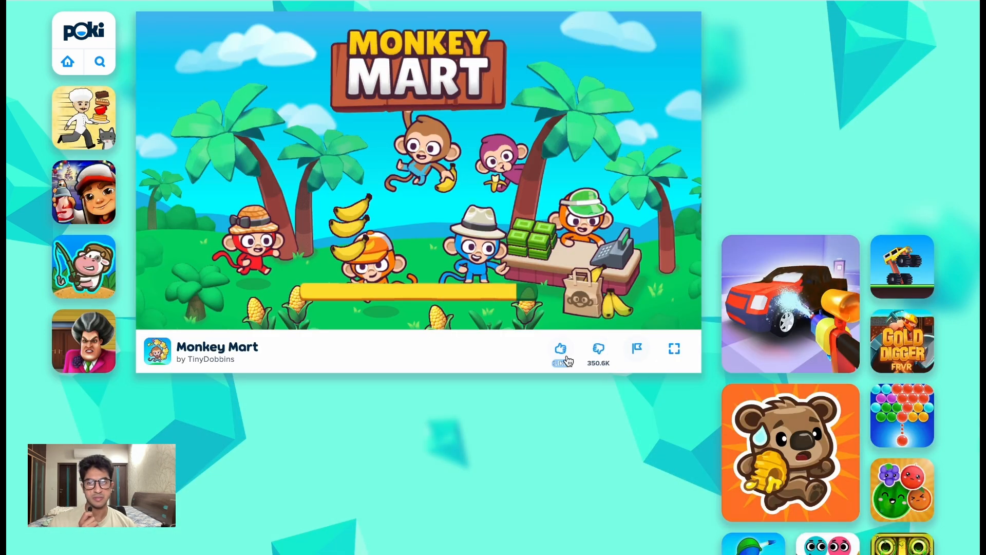
{"action": "left_click", "coordinate": [559, 348]}
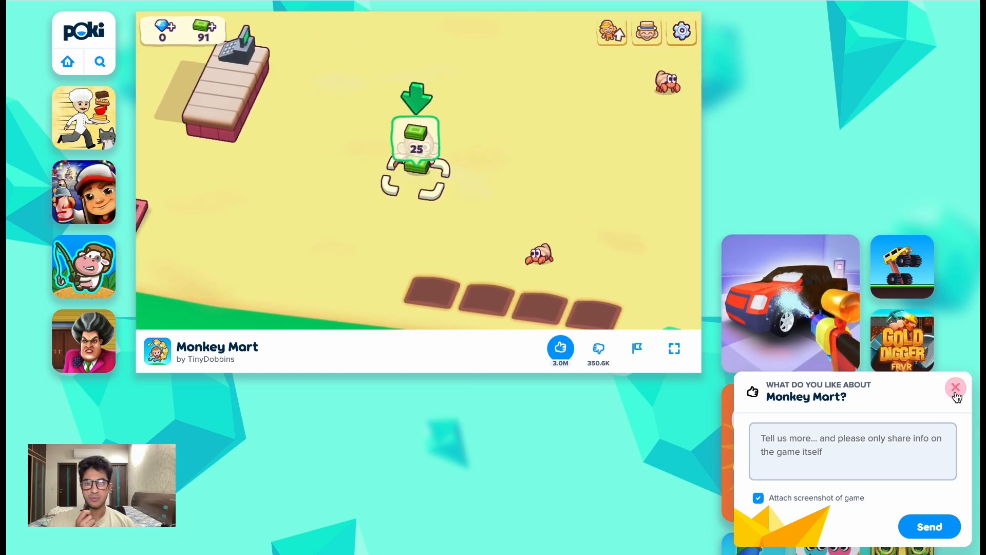
{"action": "left_click", "coordinate": [956, 388]}
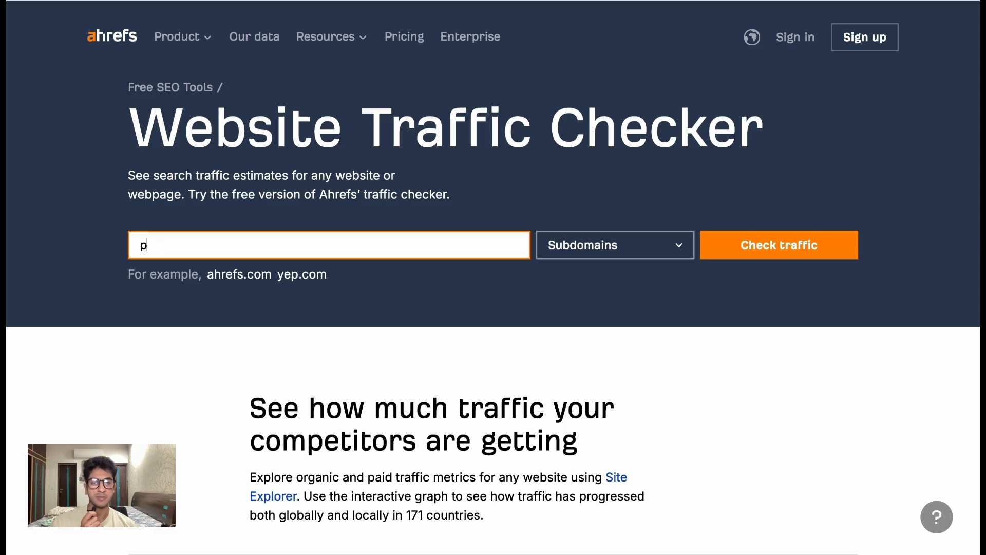
Run the traffic check for poki.com showing 86.9M organic traffic.
{"action": "left_click", "coordinate": [779, 245]}
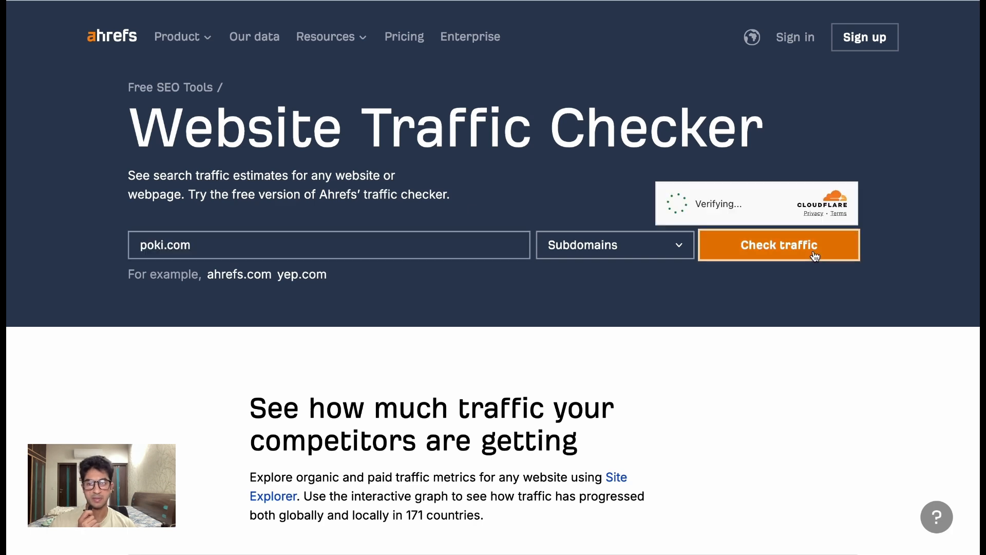
{"action": "left_click", "coordinate": [779, 245]}
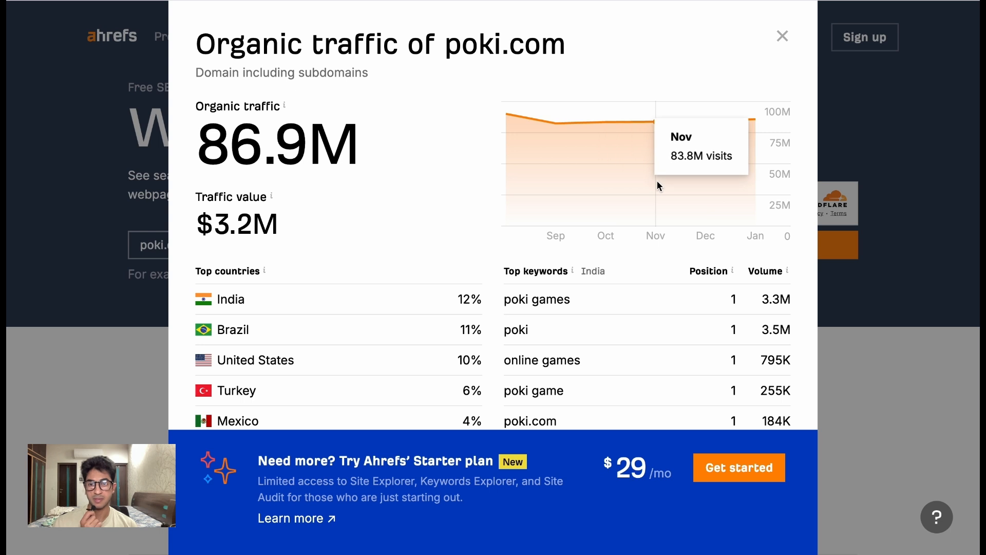
{"action": "mouse_move", "coordinate": [658, 187]}
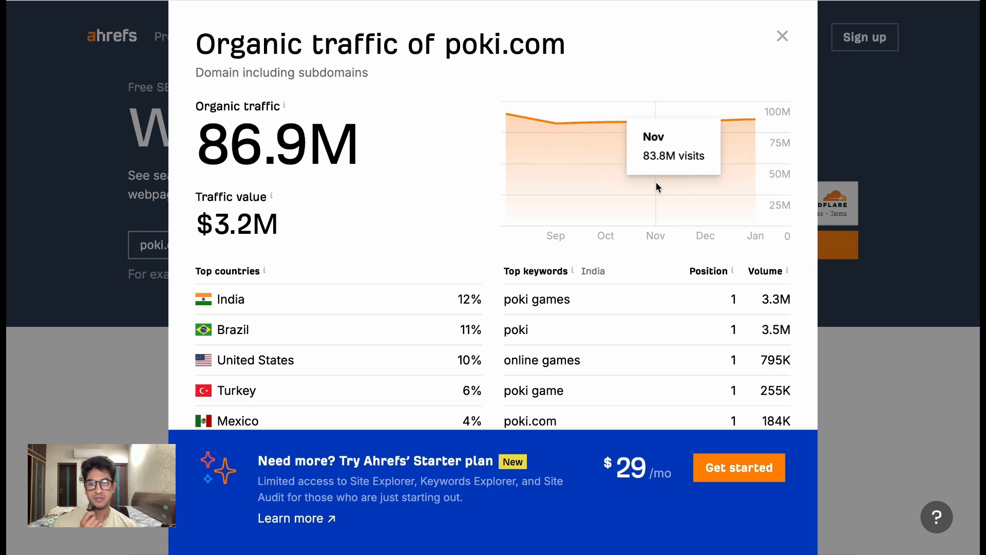
{"action": "mouse_move", "coordinate": [624, 253]}
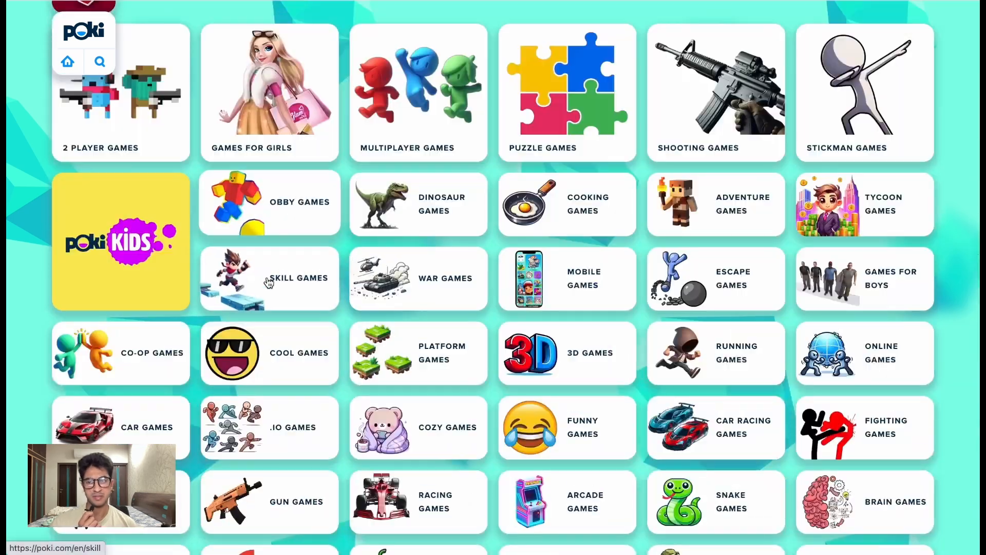
Open Bullet Bros on Poki and start playing with Space.
{"action": "scroll", "scroll_direction": "down", "scroll_amount": 3}
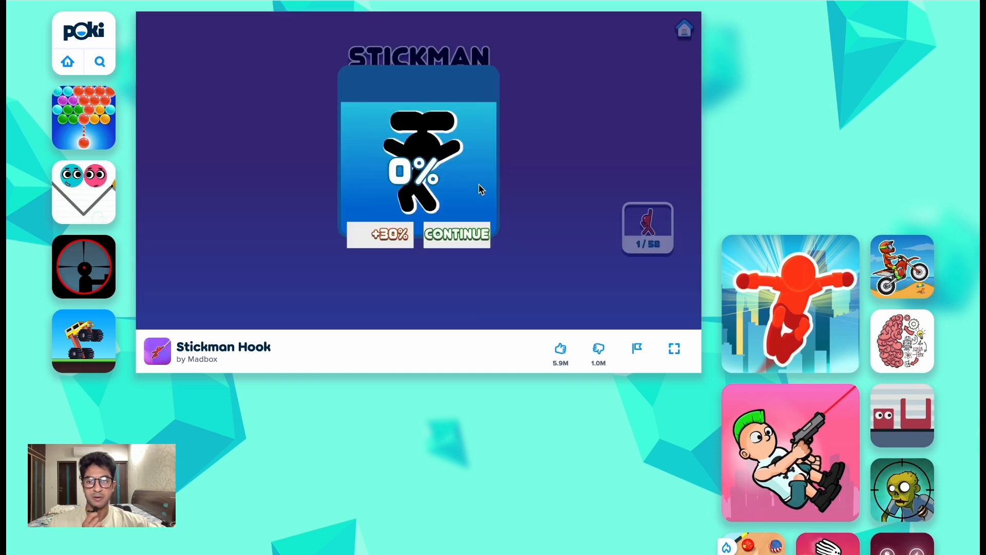
{"action": "left_click", "coordinate": [457, 233]}
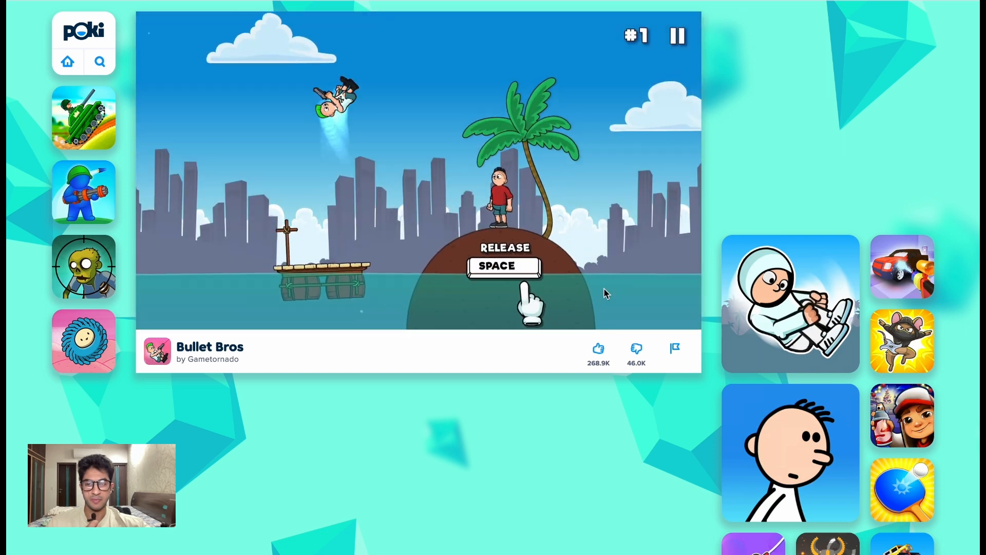
{"action": "key", "text": "space"}
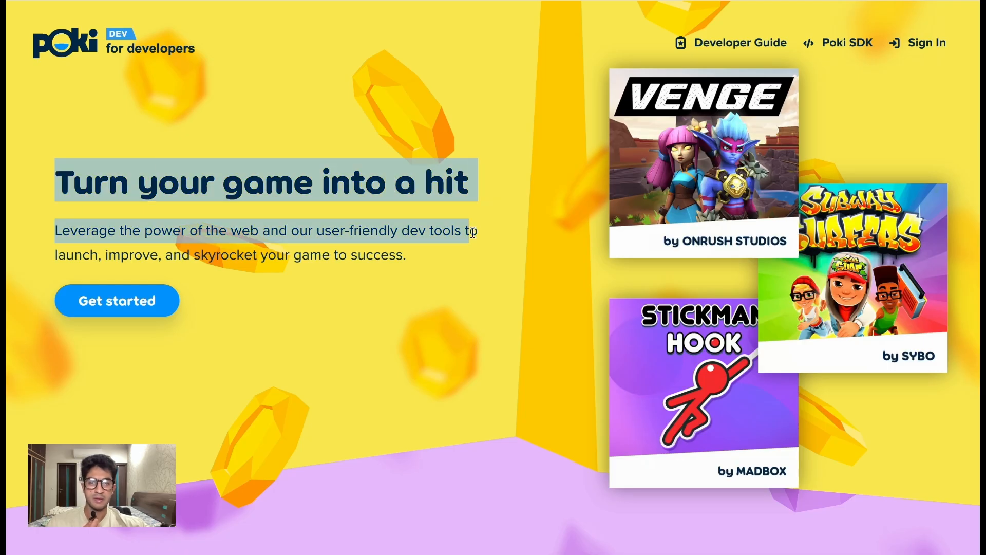
Scroll the Poki for Developers page past its features to the Request early access form.
{"action": "scroll", "scroll_direction": "down", "scroll_amount": 3}
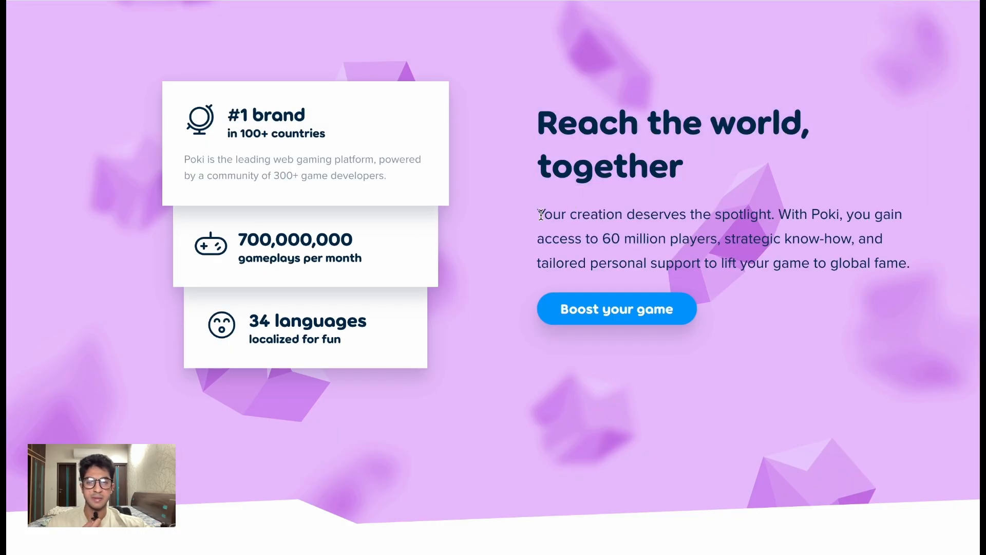
{"action": "scroll", "scroll_direction": "down", "scroll_amount": 3}
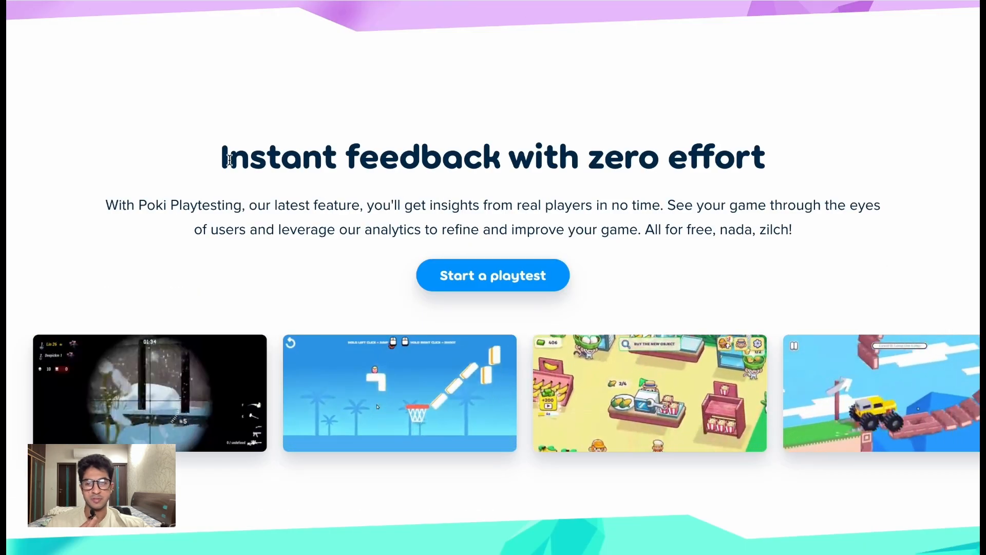
{"action": "scroll", "scroll_direction": "down", "scroll_amount": 3}
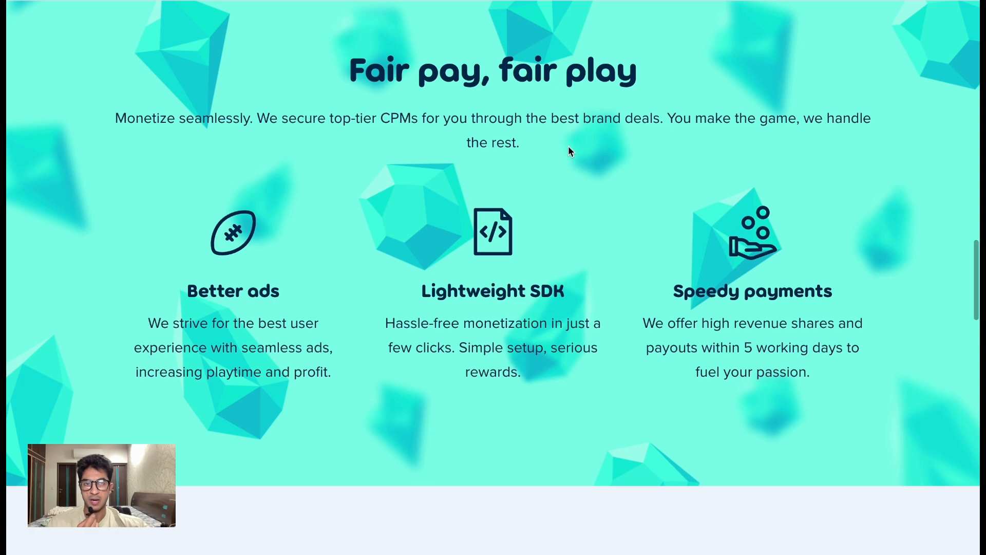
{"action": "scroll", "scroll_direction": "down", "scroll_amount": 3}
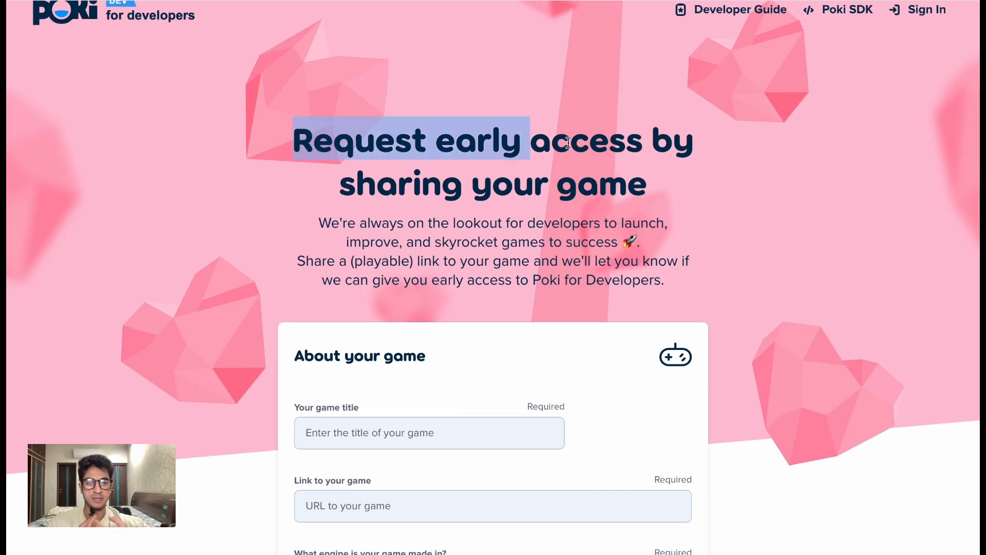
{"action": "scroll", "scroll_direction": "down", "scroll_amount": 3}
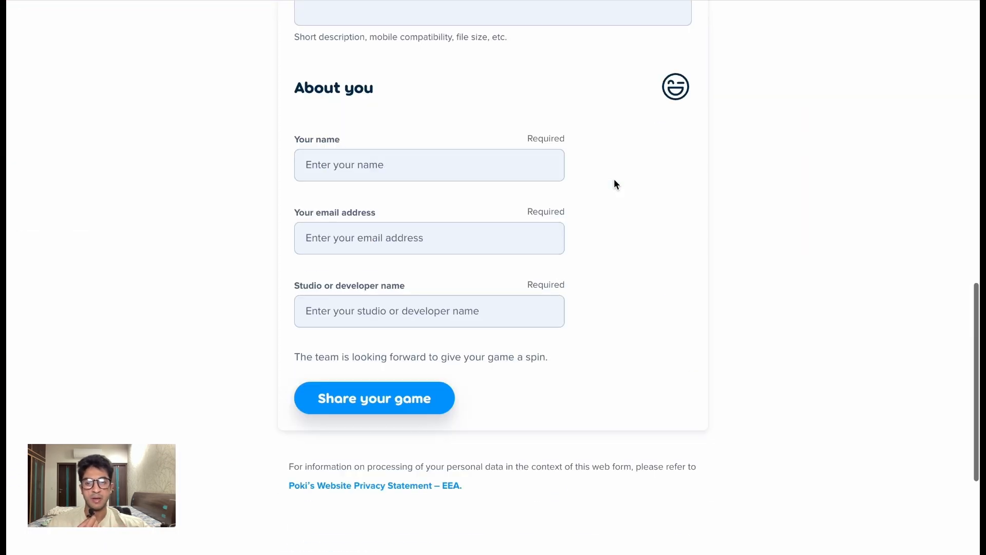
{"action": "scroll", "scroll_direction": "up", "scroll_amount": 3}
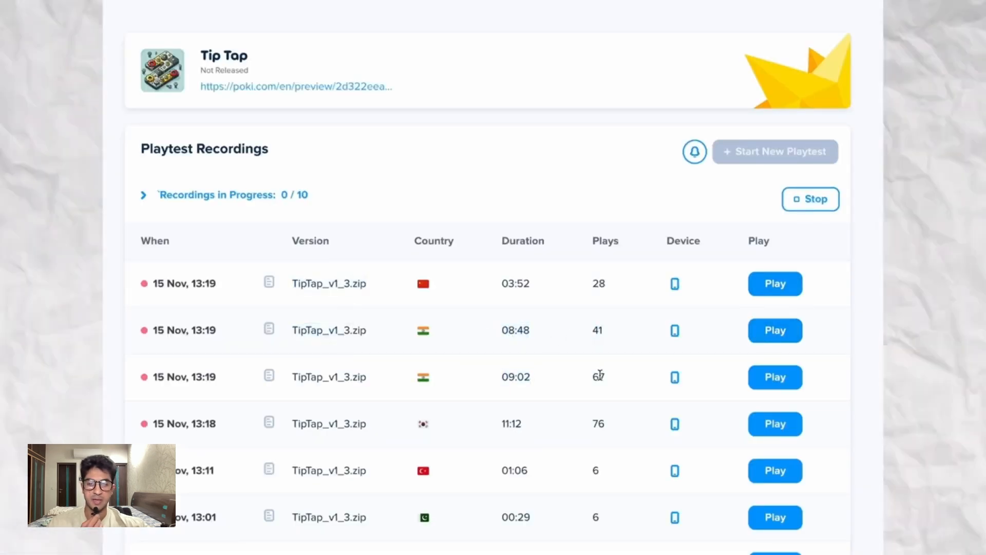
Start playback of one of the Tip Tap playtest recordings.
{"action": "left_click", "coordinate": [775, 423]}
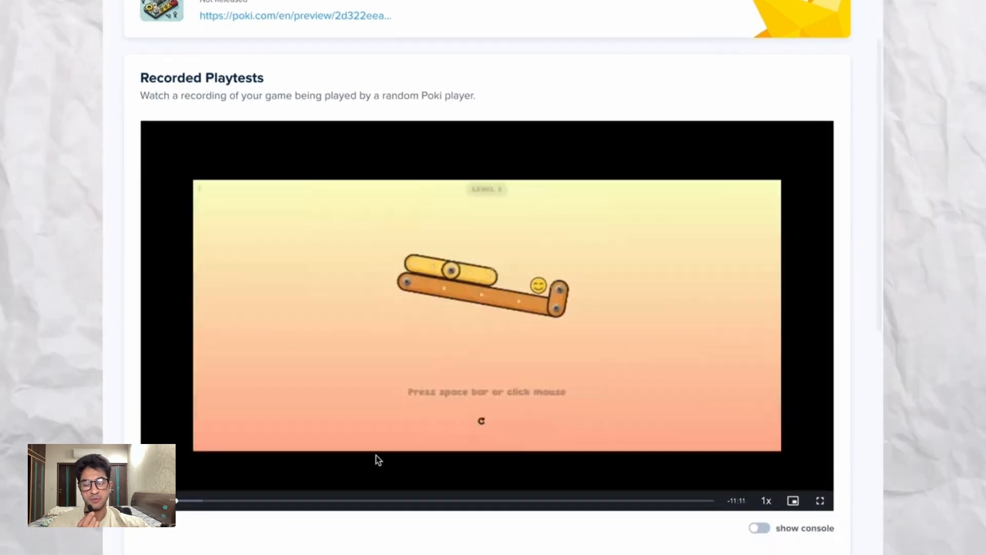
{"action": "left_click", "coordinate": [765, 500]}
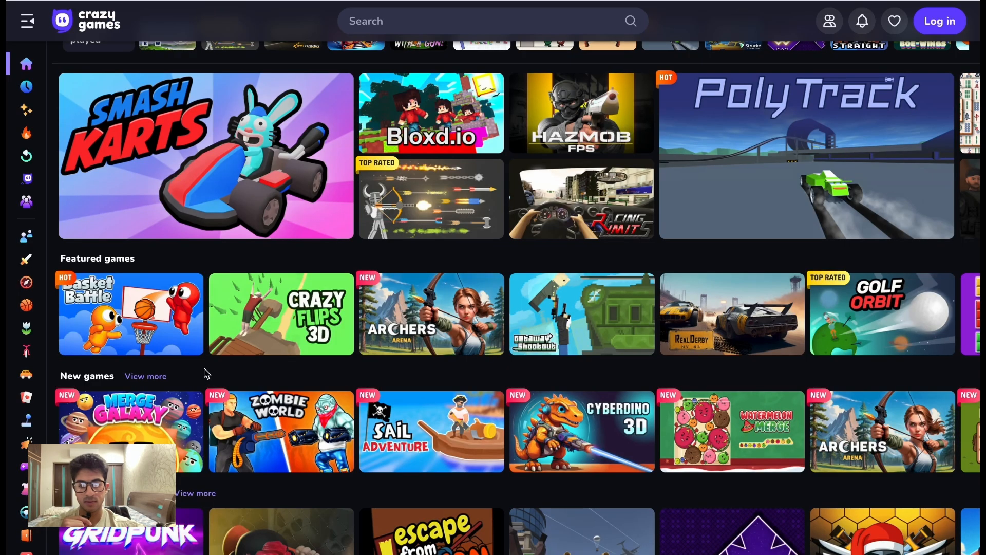
{"action": "scroll", "scroll_direction": "up", "scroll_amount": 3}
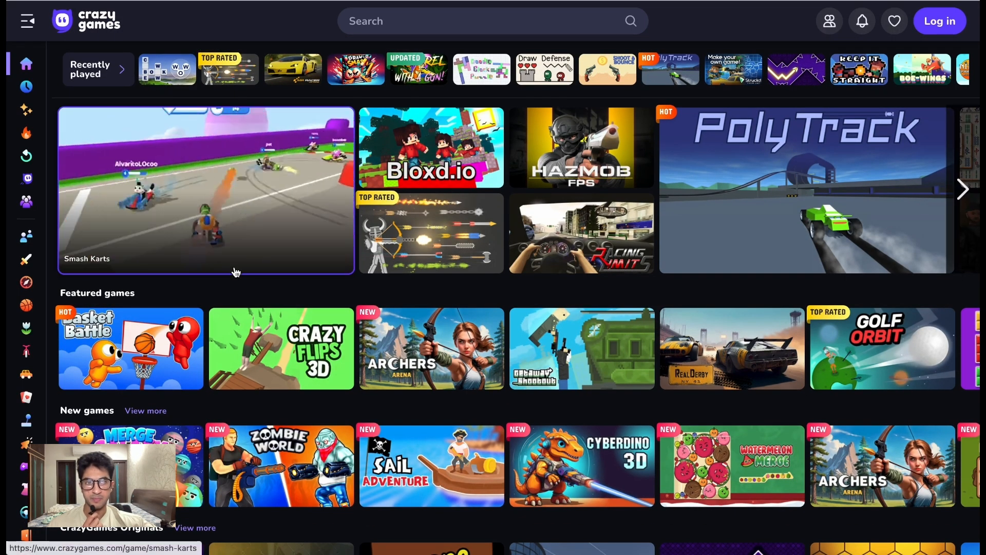
{"action": "scroll", "scroll_direction": "down", "scroll_amount": 3}
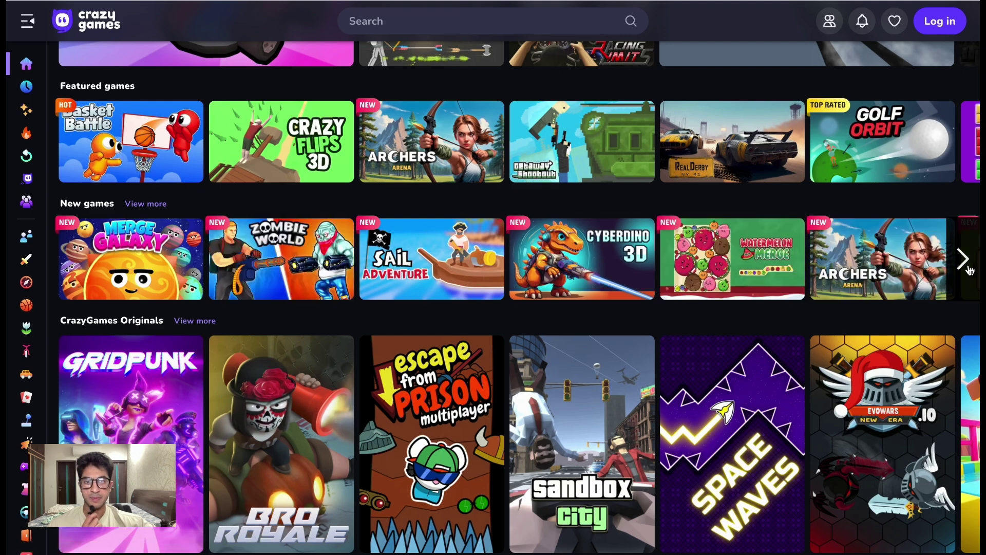
{"action": "left_click", "coordinate": [962, 259]}
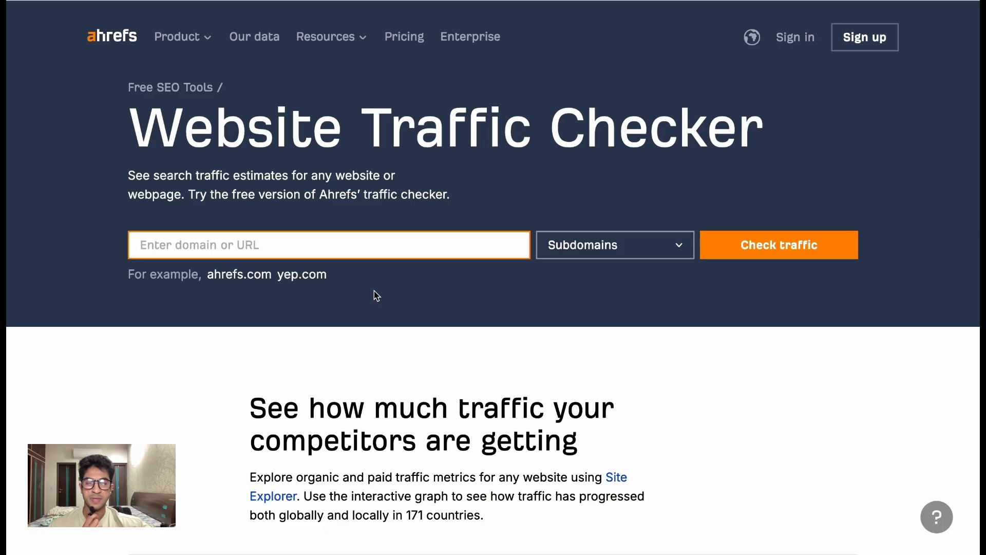
Check traffic for crazygames.com, showing 37.1M organic visits with top countries and keywords.
{"action": "type", "text": "crazygames.com"}
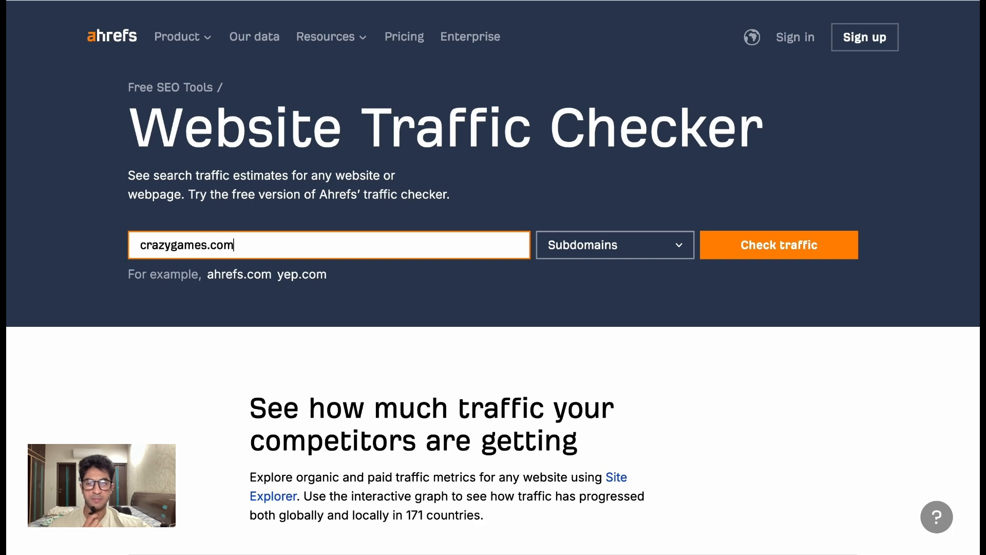
{"action": "left_click", "coordinate": [779, 245]}
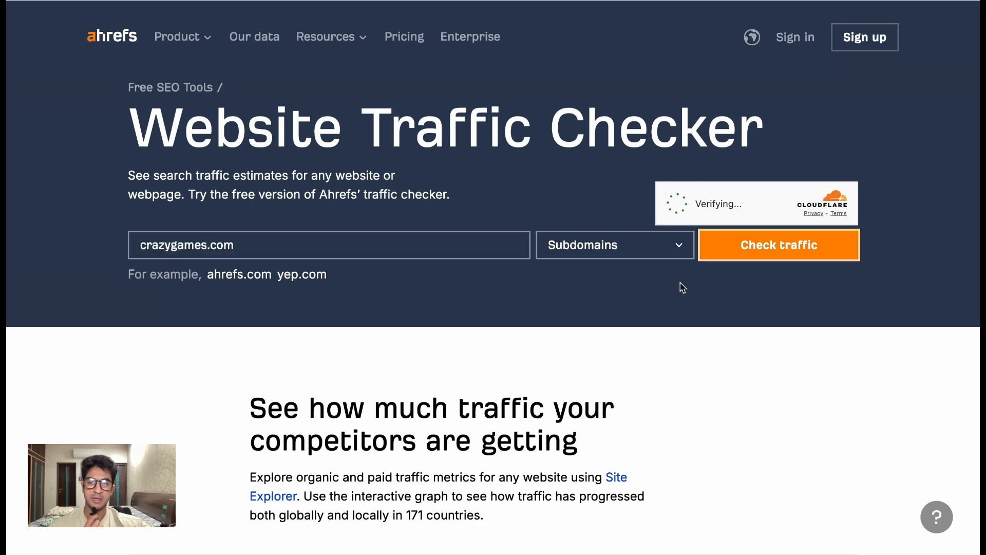
{"action": "left_click", "coordinate": [778, 245]}
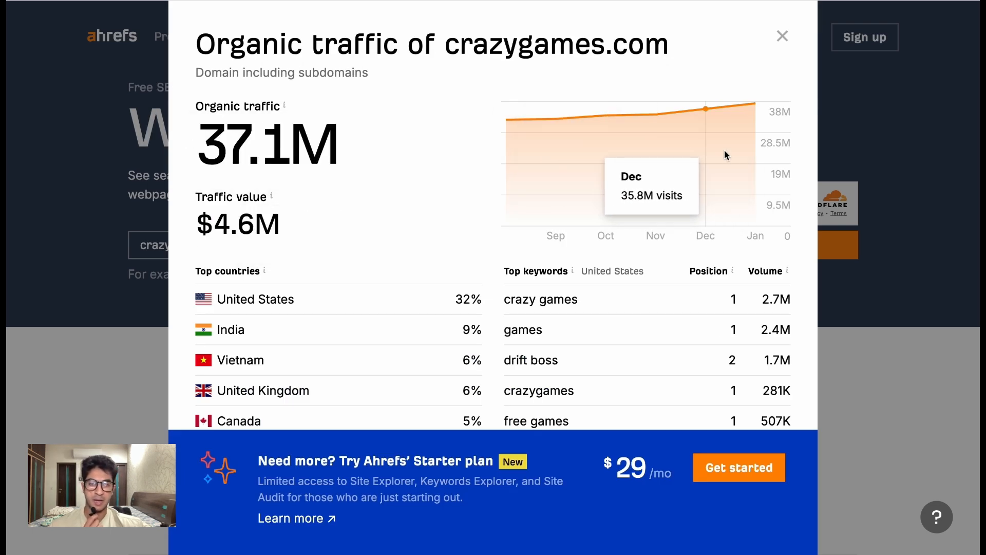
{"action": "mouse_move", "coordinate": [556, 179]}
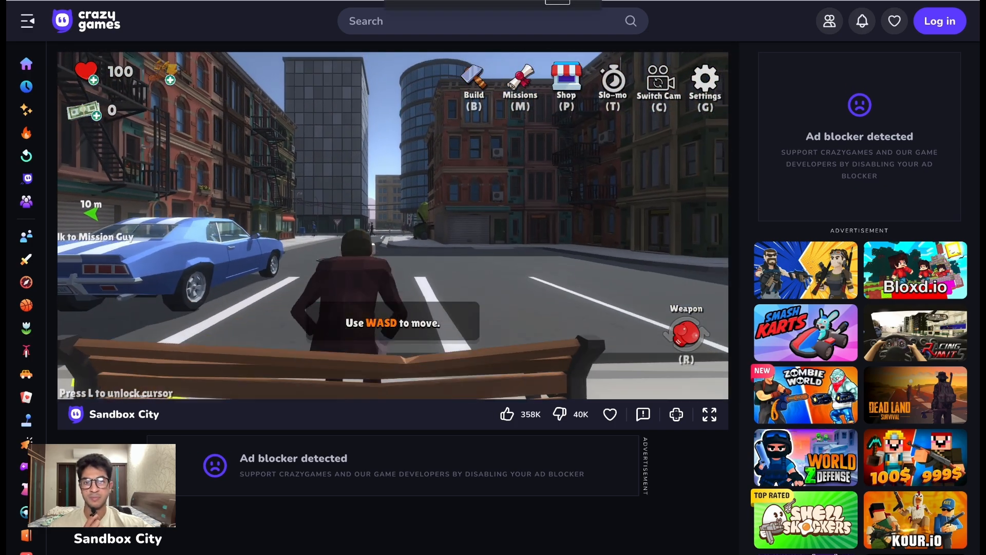
Move the Sandbox City character forward with W.
{"action": "key", "text": "w"}
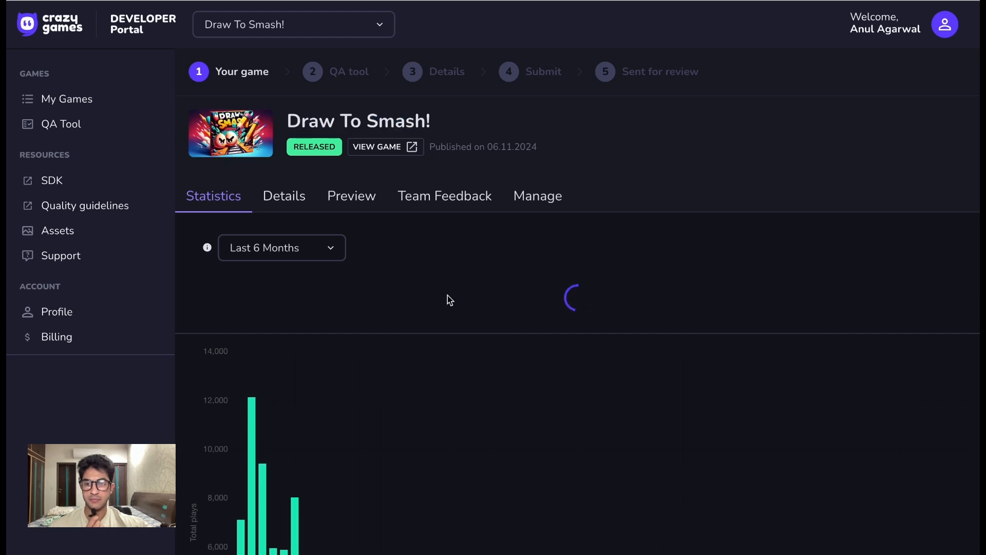
Switch Draw To Smash!'s chart to average playtime and day-7 retention, then begin a new game submission.
{"action": "scroll", "scroll_direction": "down", "scroll_amount": 3}
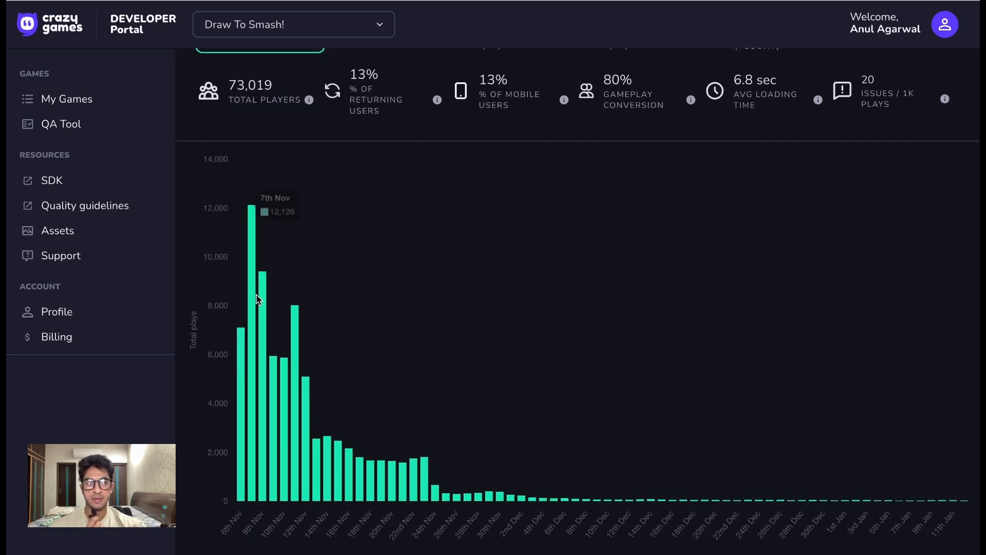
{"action": "mouse_move", "coordinate": [448, 496]}
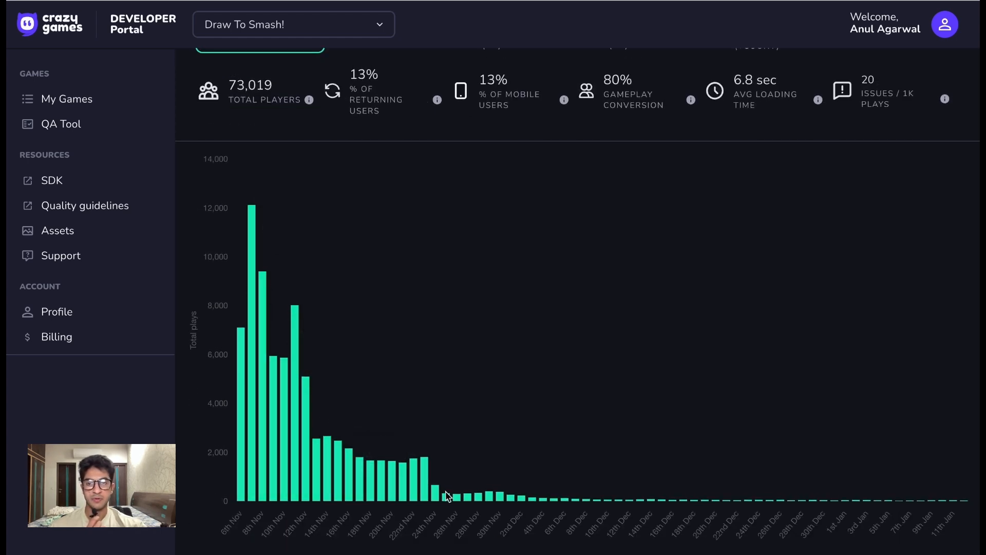
{"action": "mouse_move", "coordinate": [953, 504]}
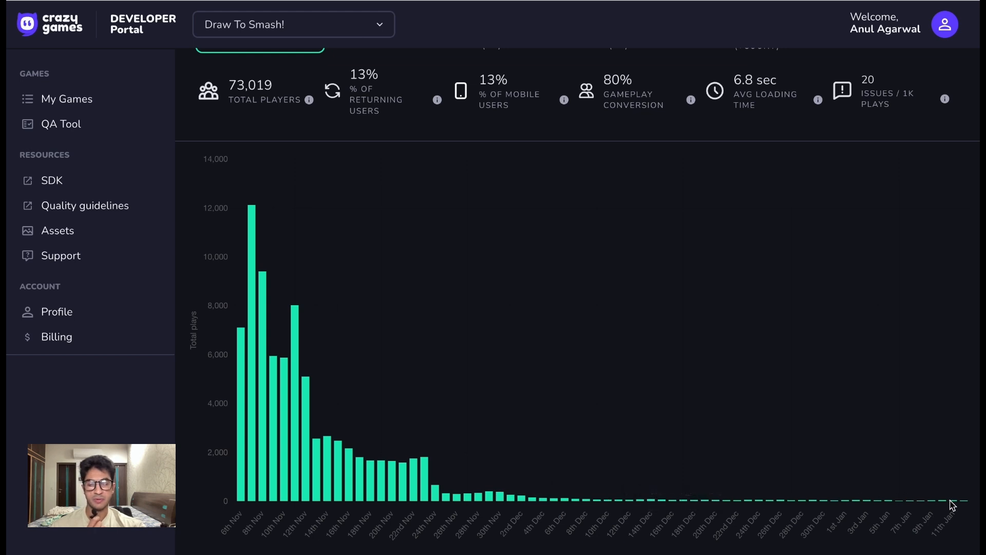
{"action": "scroll", "scroll_direction": "up", "scroll_amount": 3}
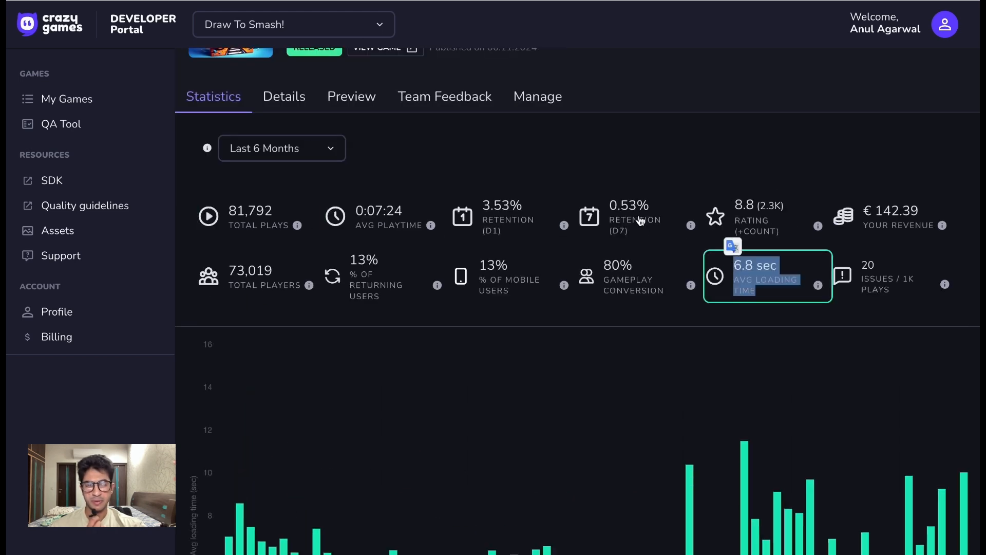
{"action": "left_click", "coordinate": [379, 119]}
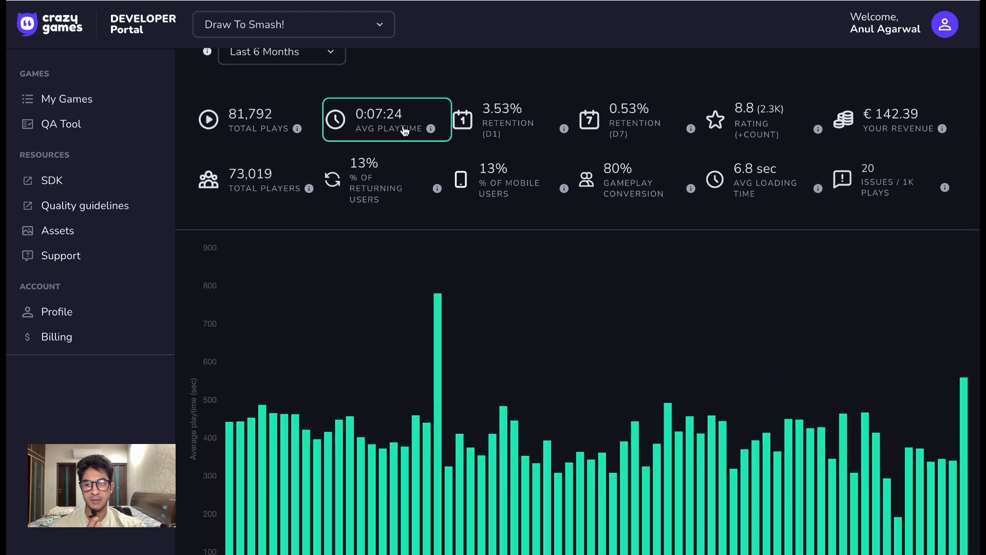
{"action": "left_click", "coordinate": [629, 119]}
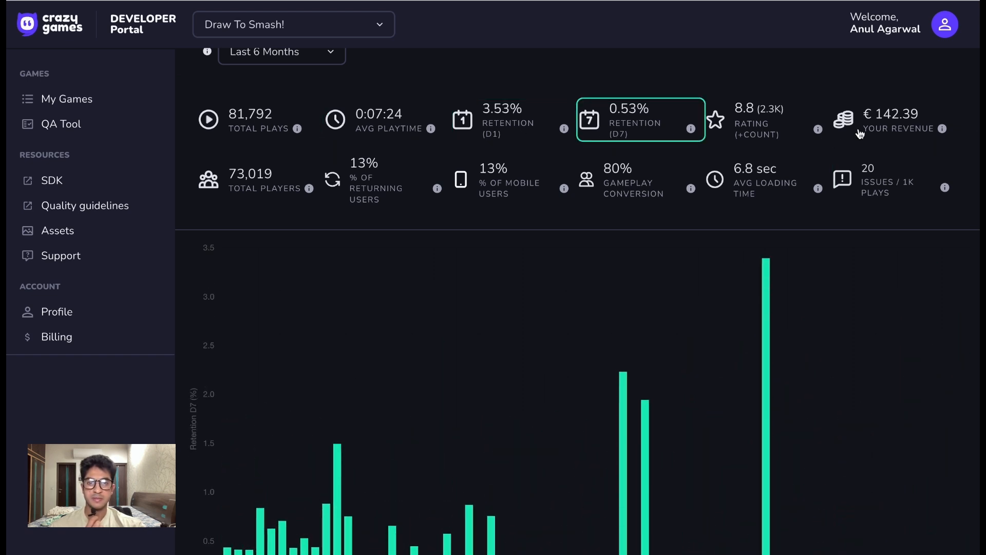
{"action": "scroll", "scroll_direction": "up", "scroll_amount": 3}
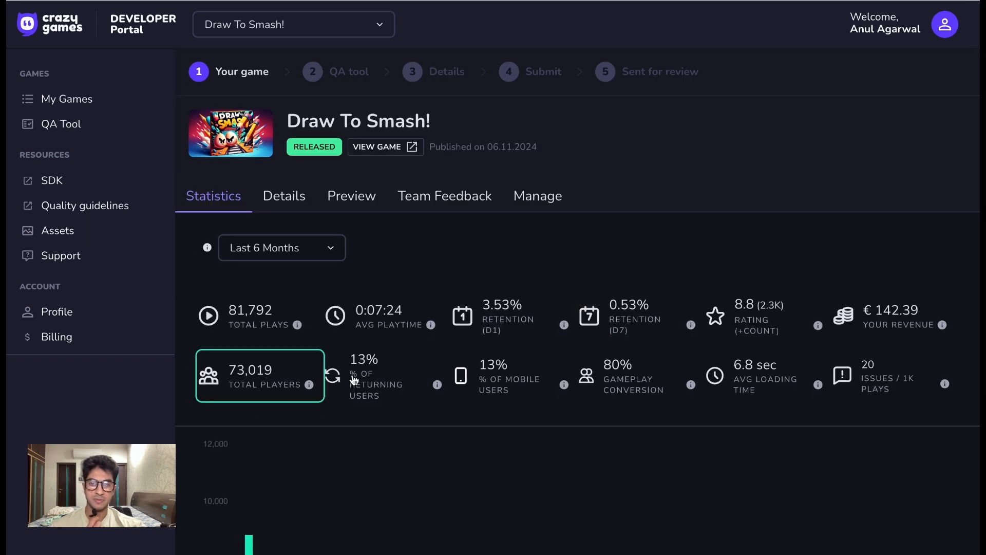
{"action": "left_click", "coordinate": [67, 98]}
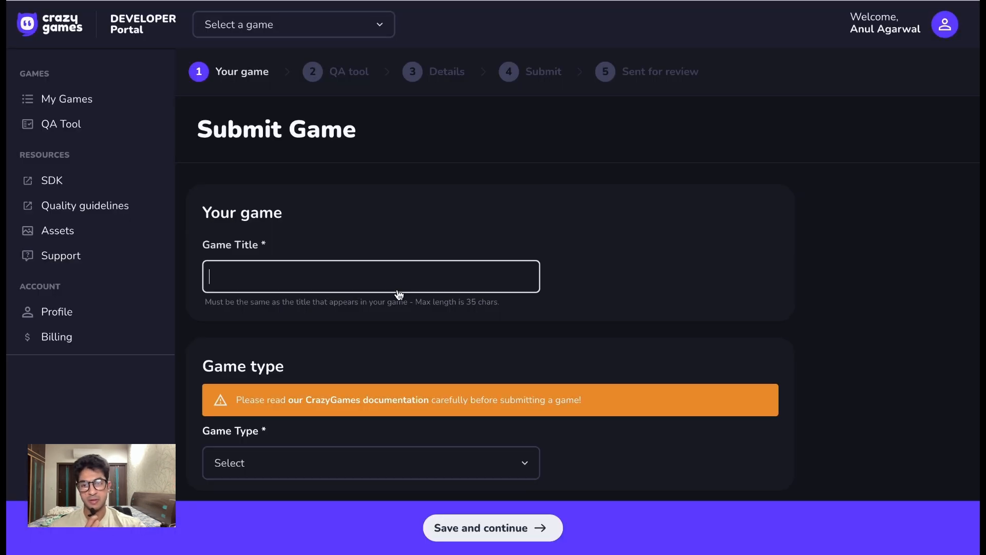
Save the untitled Submit Game form, hit the missing-title error, and return to My Games.
{"action": "scroll", "scroll_direction": "down", "scroll_amount": 3}
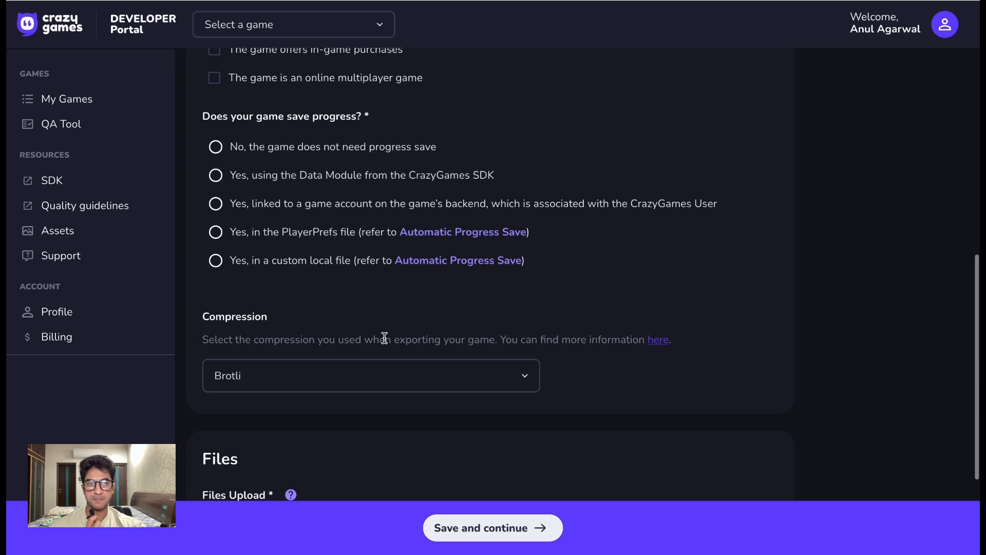
{"action": "scroll", "scroll_direction": "up", "scroll_amount": 3}
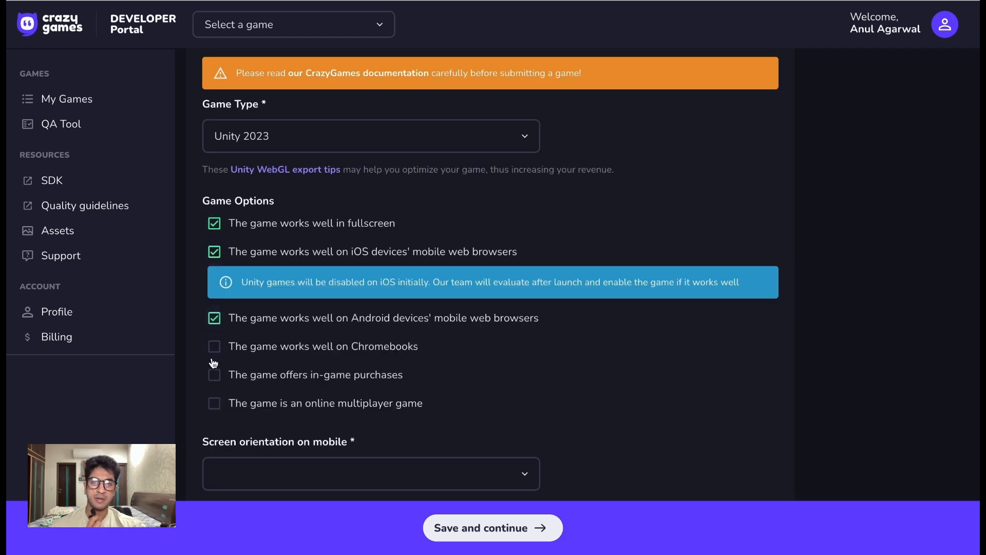
{"action": "scroll", "scroll_direction": "down", "scroll_amount": 3}
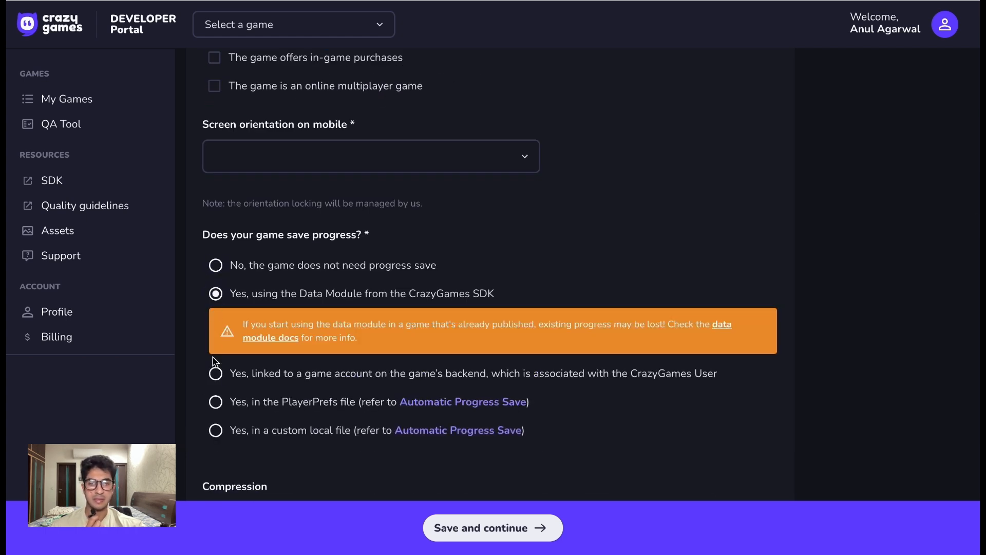
{"action": "left_click", "coordinate": [371, 293]}
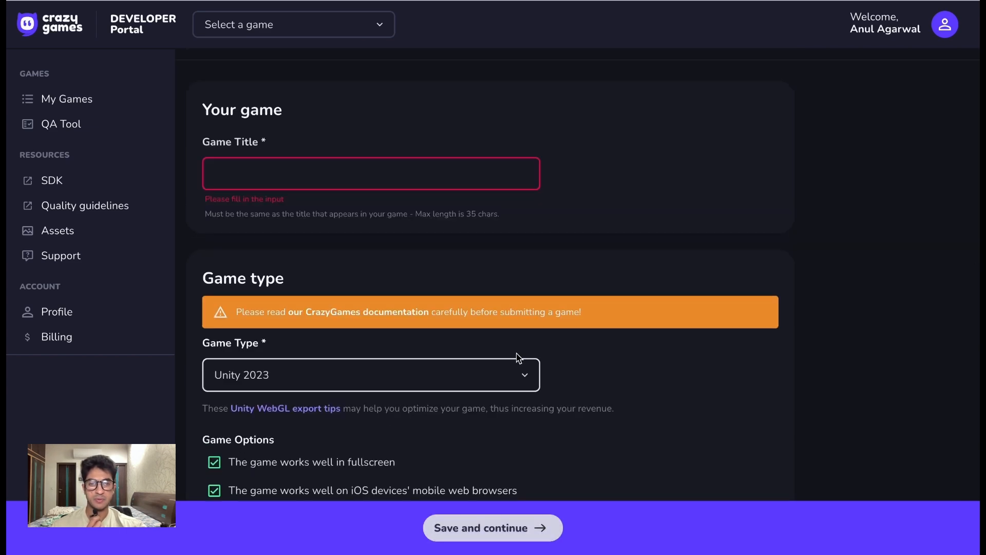
{"action": "left_click", "coordinate": [67, 99]}
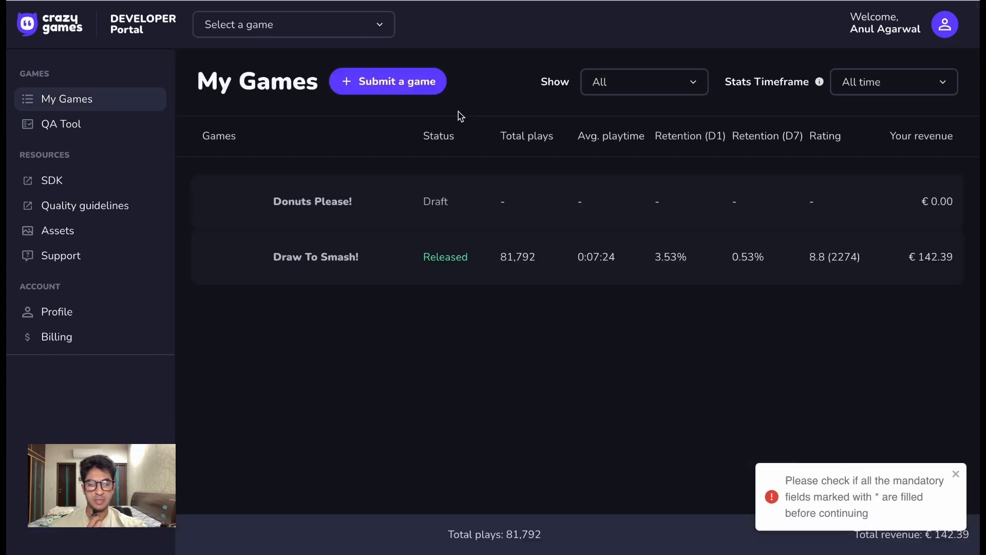
Expand Draw To Smash!'s game details, review category, tags, description and covers, then send it to QA.
{"action": "left_click", "coordinate": [316, 257]}
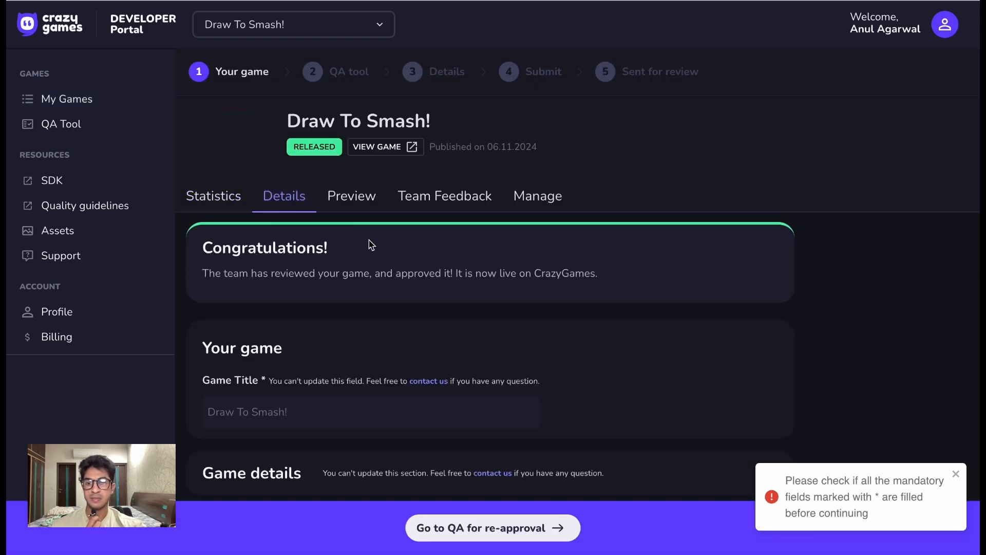
{"action": "scroll", "scroll_direction": "down", "scroll_amount": 3}
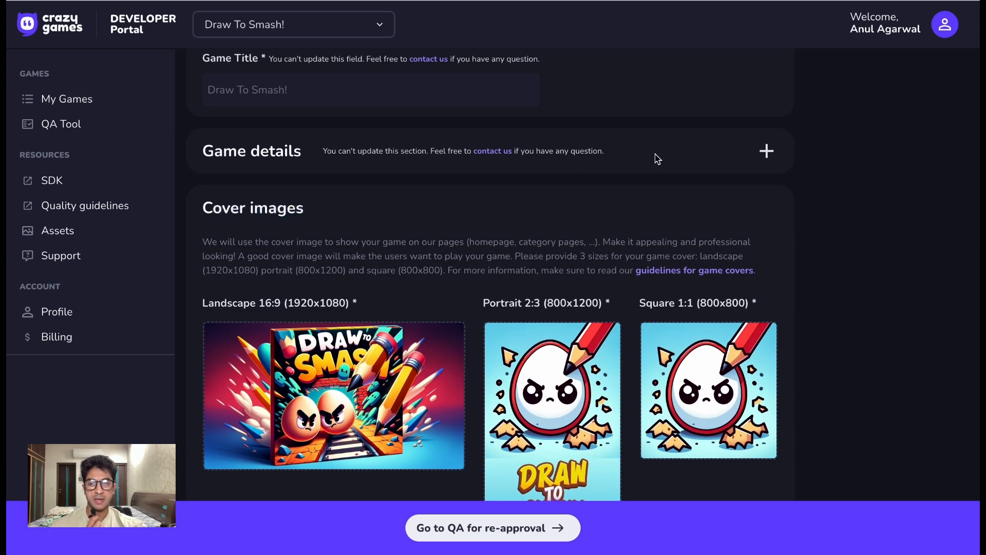
{"action": "left_click", "coordinate": [766, 151]}
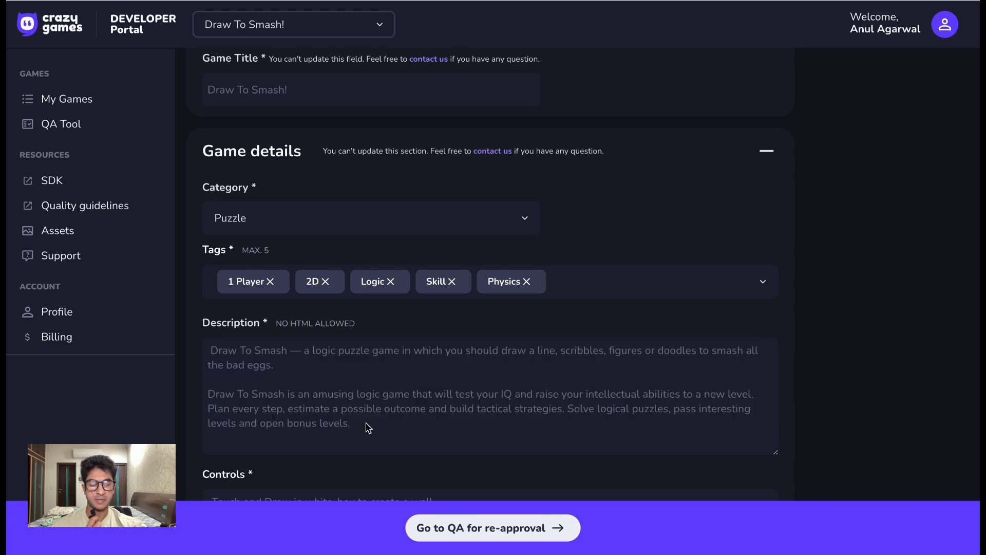
{"action": "scroll", "scroll_direction": "down", "scroll_amount": 3}
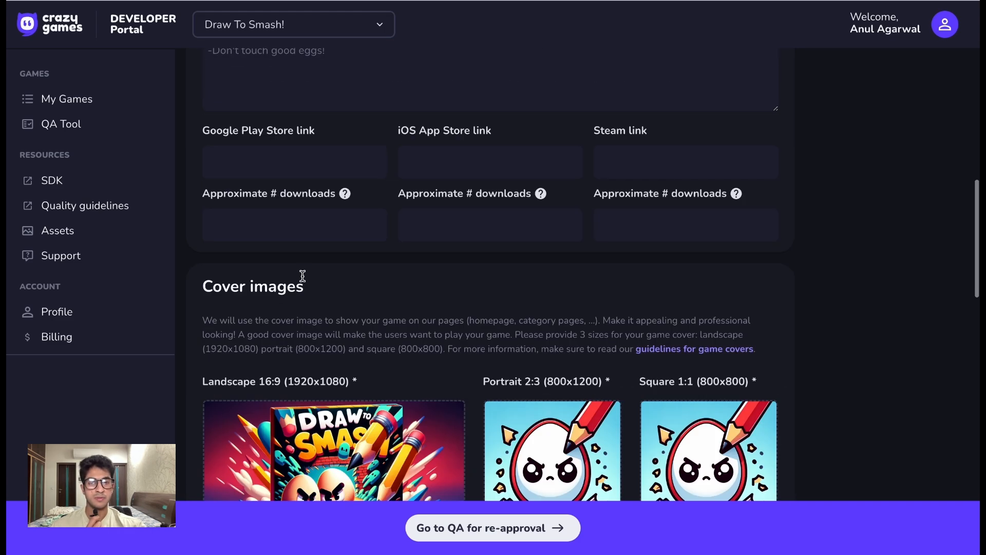
{"action": "scroll", "scroll_direction": "down", "scroll_amount": 3}
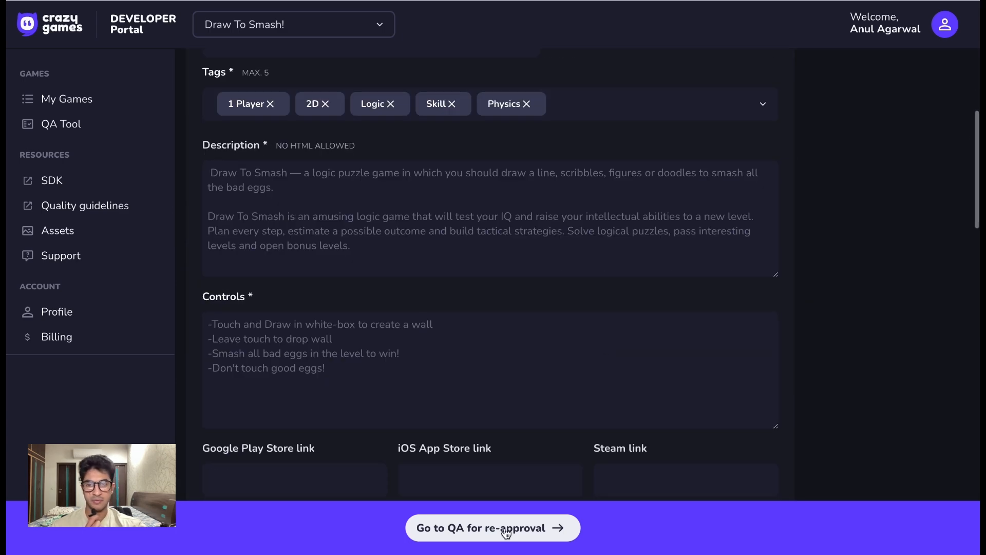
{"action": "left_click", "coordinate": [492, 527]}
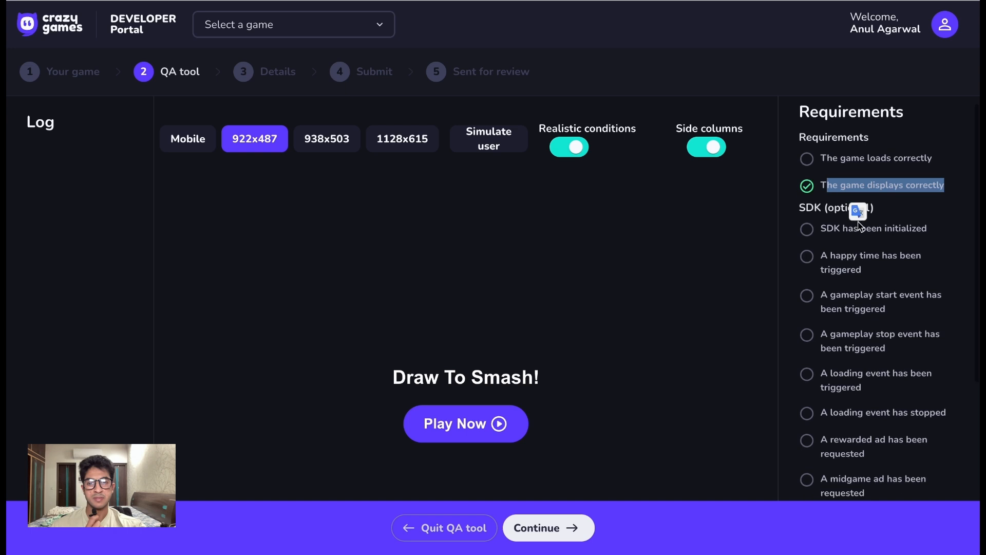
Launch Draw To Smash! in the QA tool and play through a few levels past the victory screens.
{"action": "left_click", "coordinate": [465, 423]}
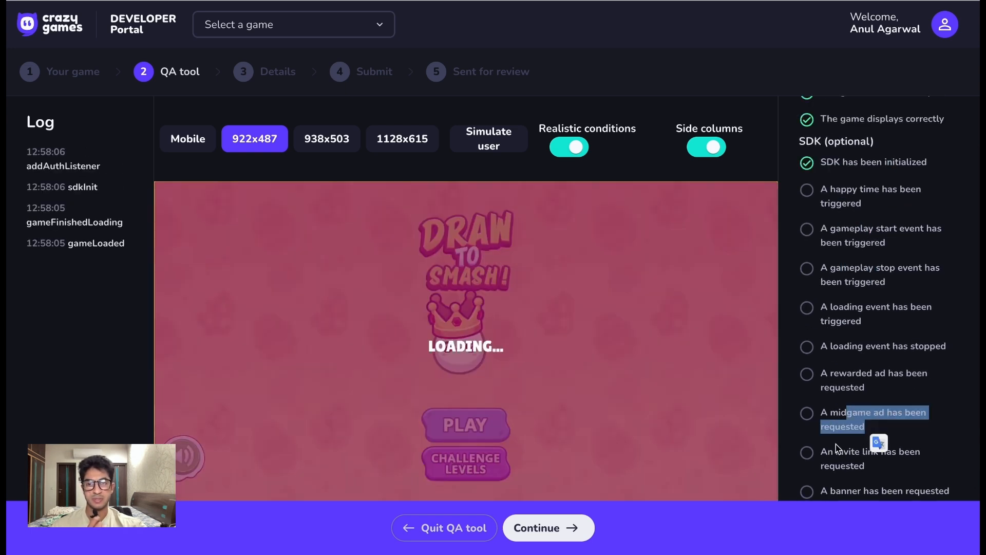
{"action": "left_click", "coordinate": [465, 424]}
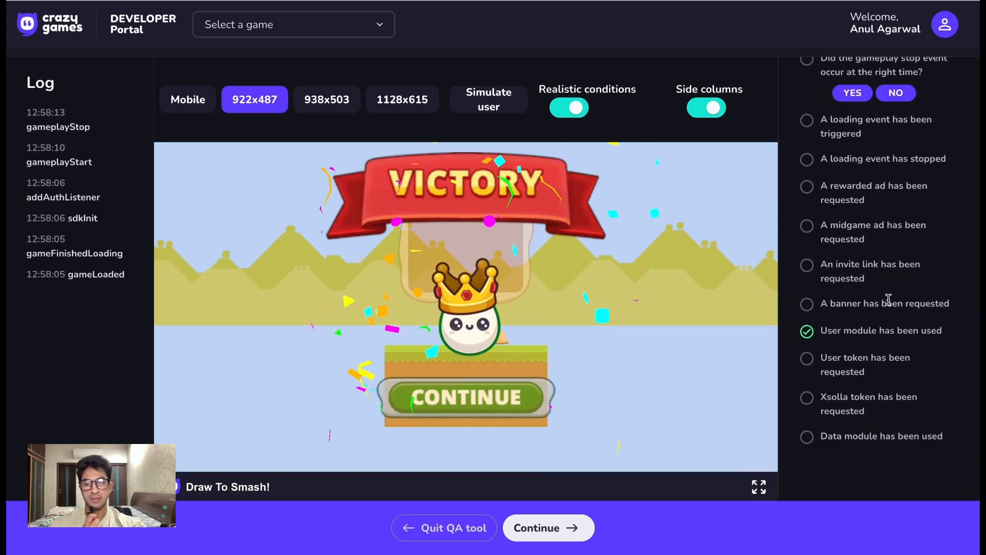
{"action": "left_click", "coordinate": [465, 397]}
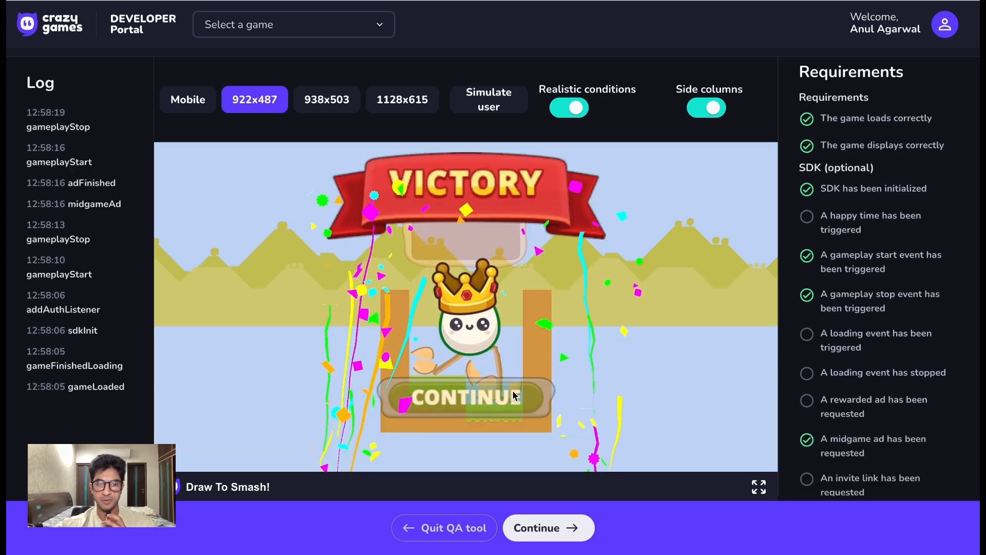
{"action": "left_click", "coordinate": [466, 396]}
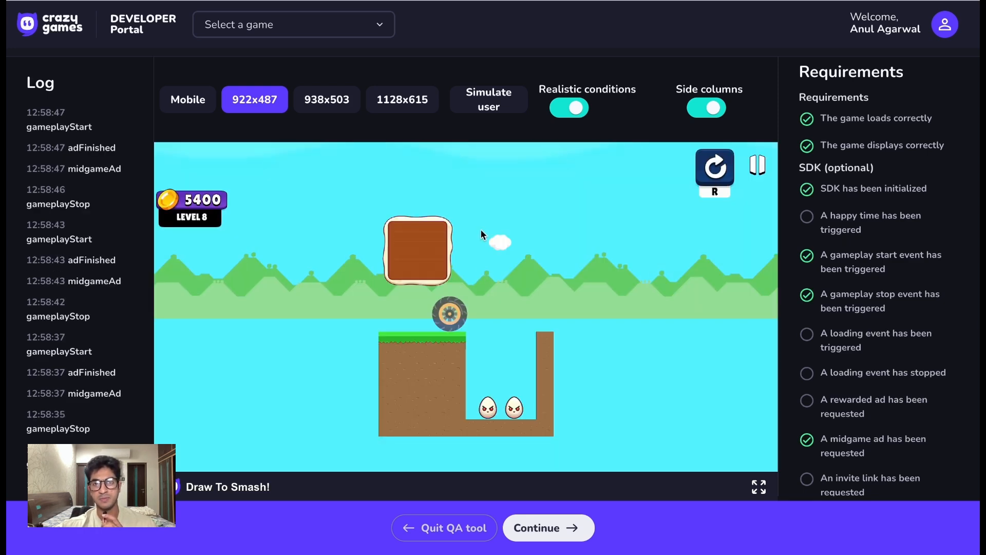
{"action": "scroll", "scroll_direction": "down", "scroll_amount": 3}
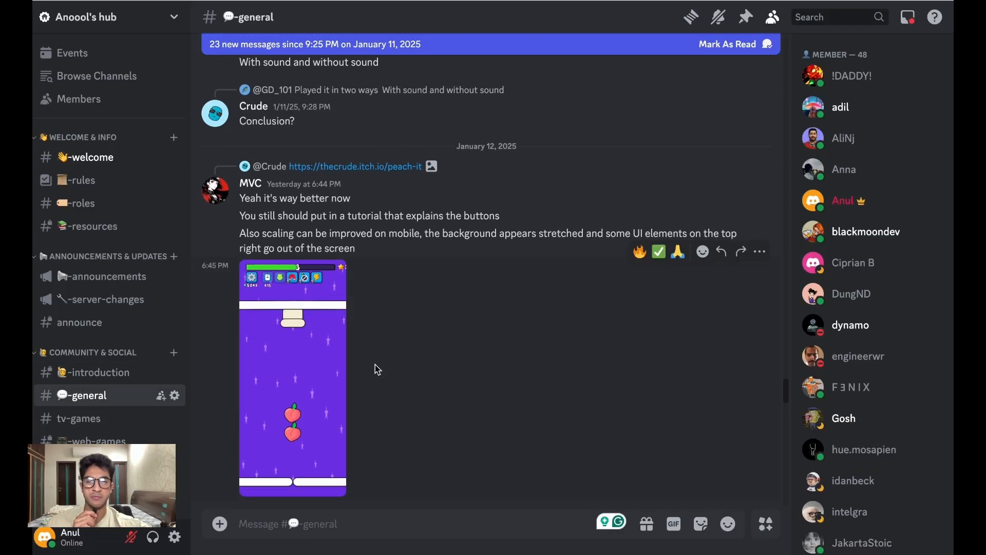
{"action": "scroll", "scroll_direction": "down", "scroll_amount": 3}
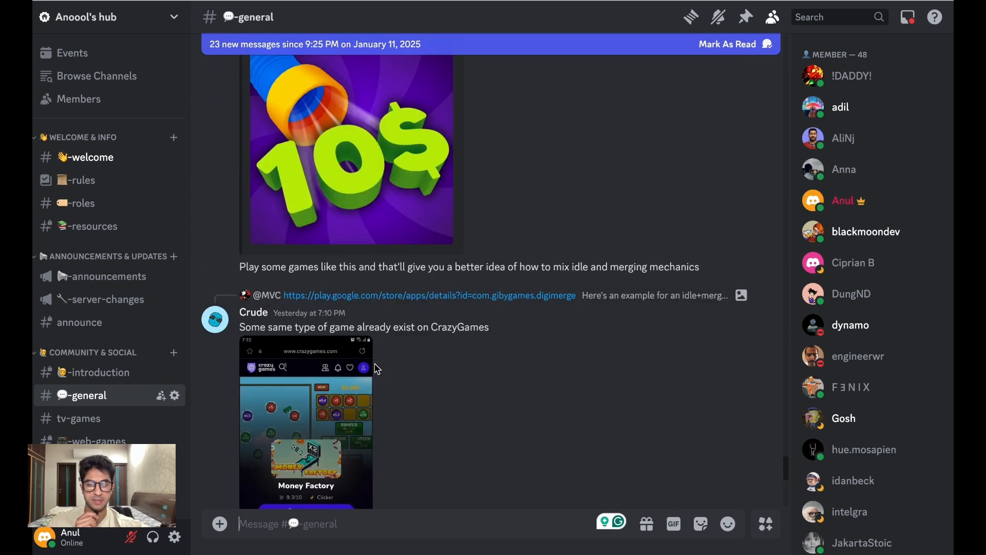
{"action": "scroll", "scroll_direction": "down", "scroll_amount": 3}
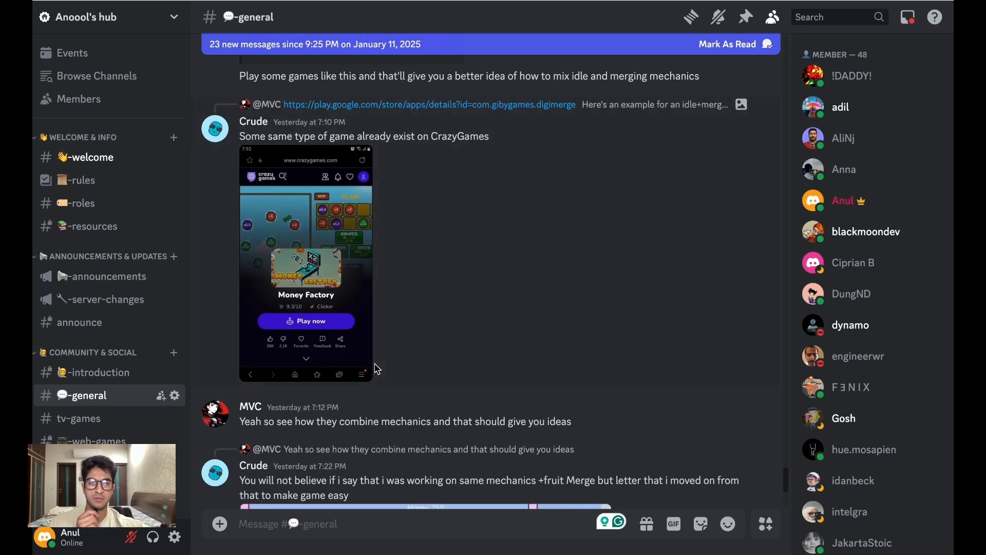